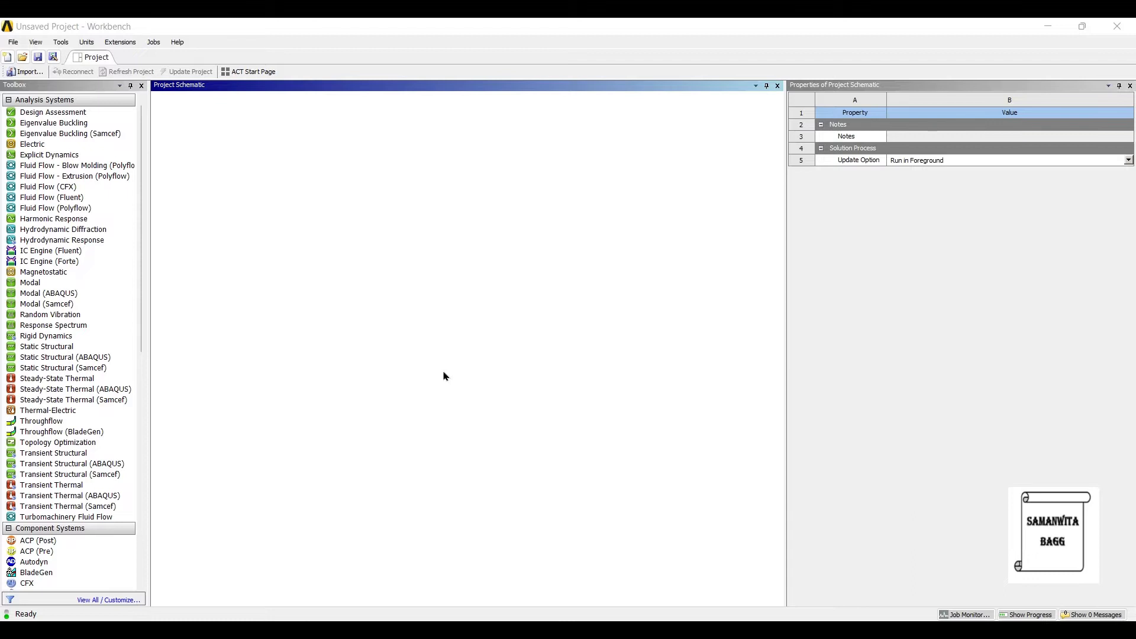
# Add a Transient Thermal system and browse its Engineering Data to General Materials / Structural Steel.
pyautogui.click(51, 485)
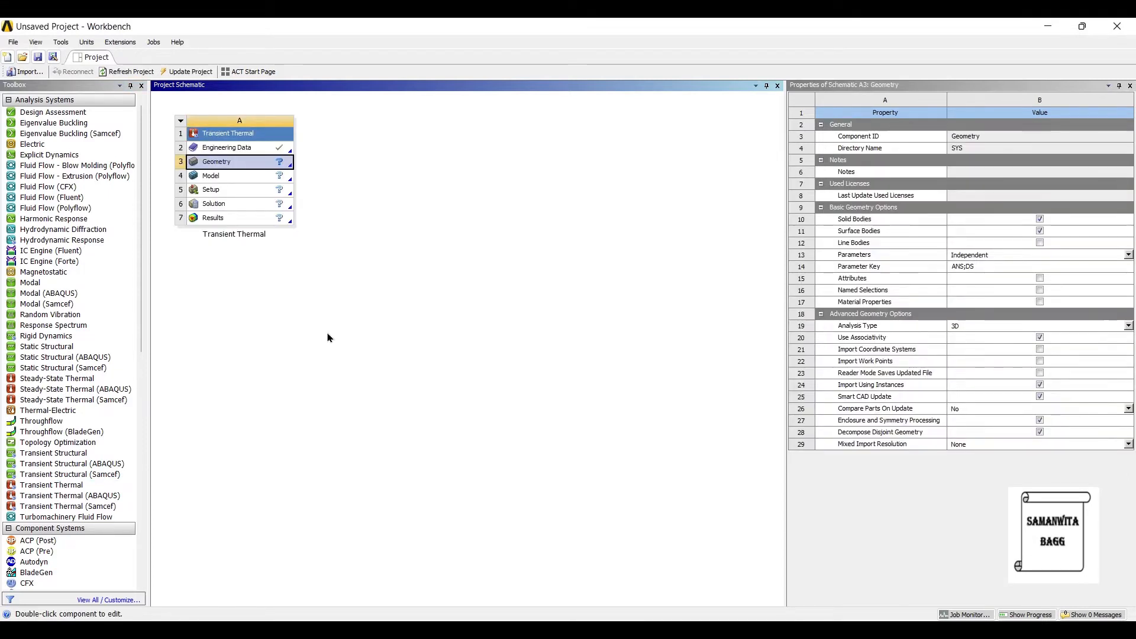
pyautogui.doubleClick(228, 147)
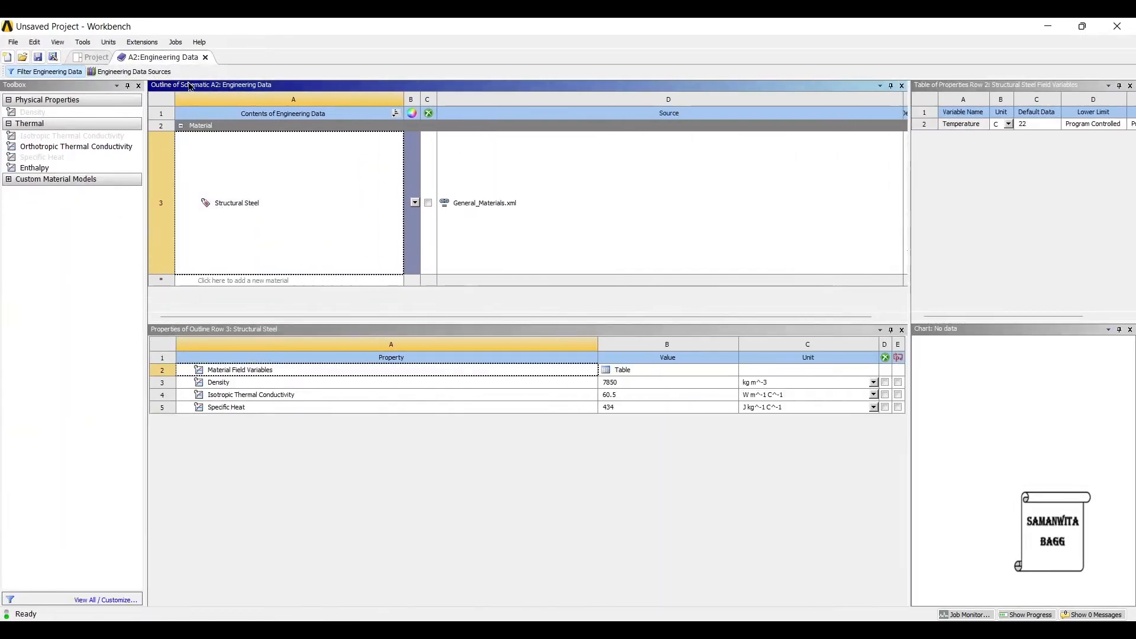
pyautogui.click(133, 71)
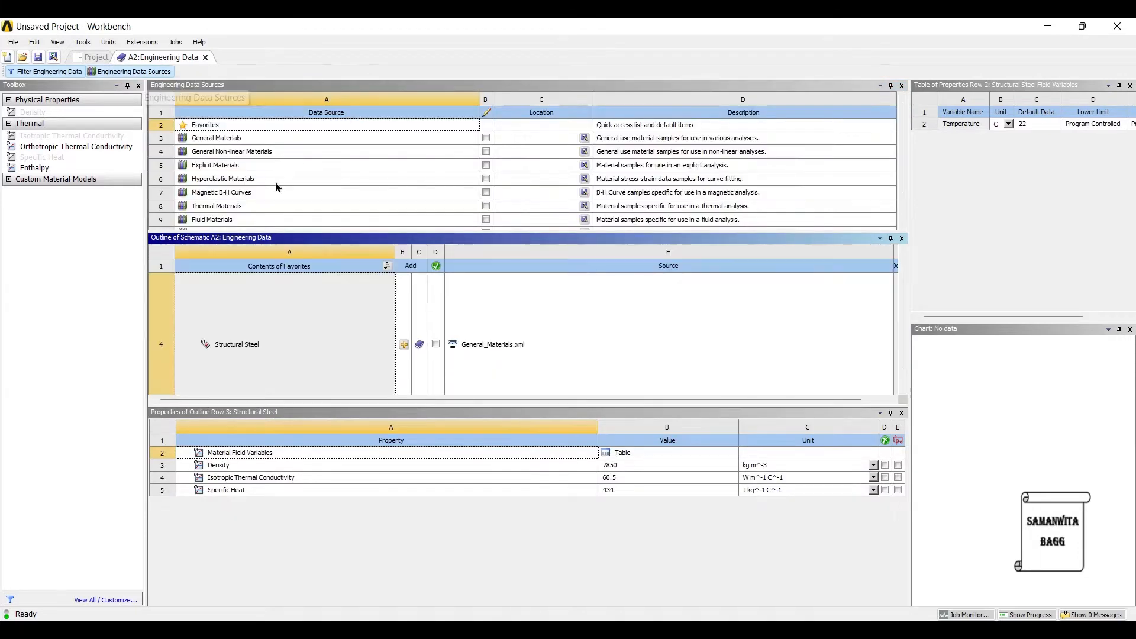
pyautogui.click(216, 137)
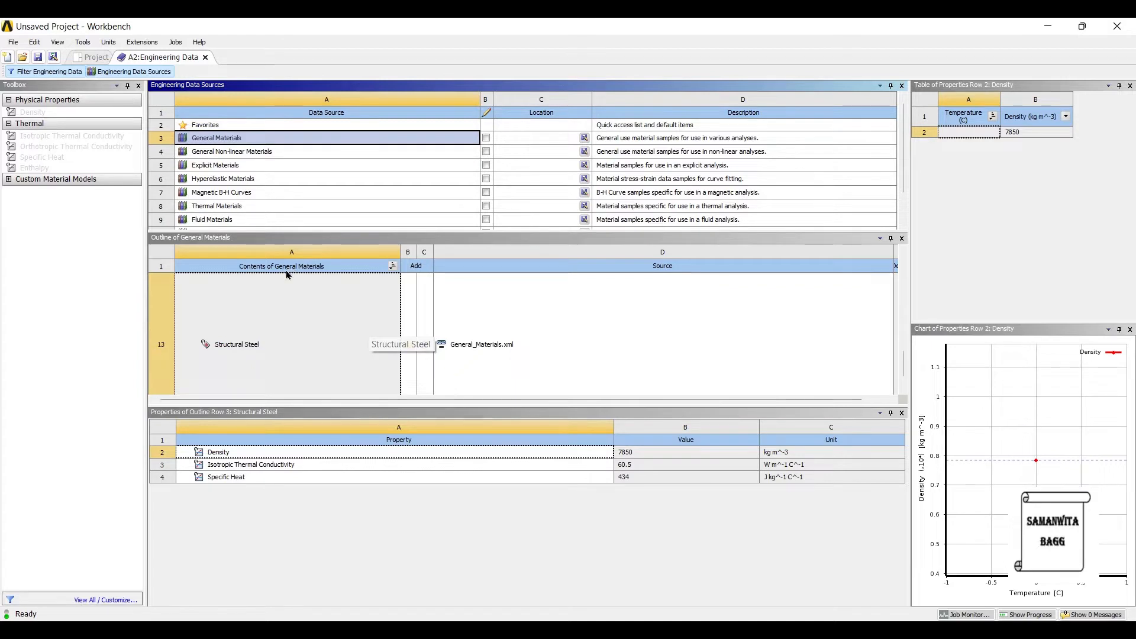
pyautogui.moveTo(289, 296)
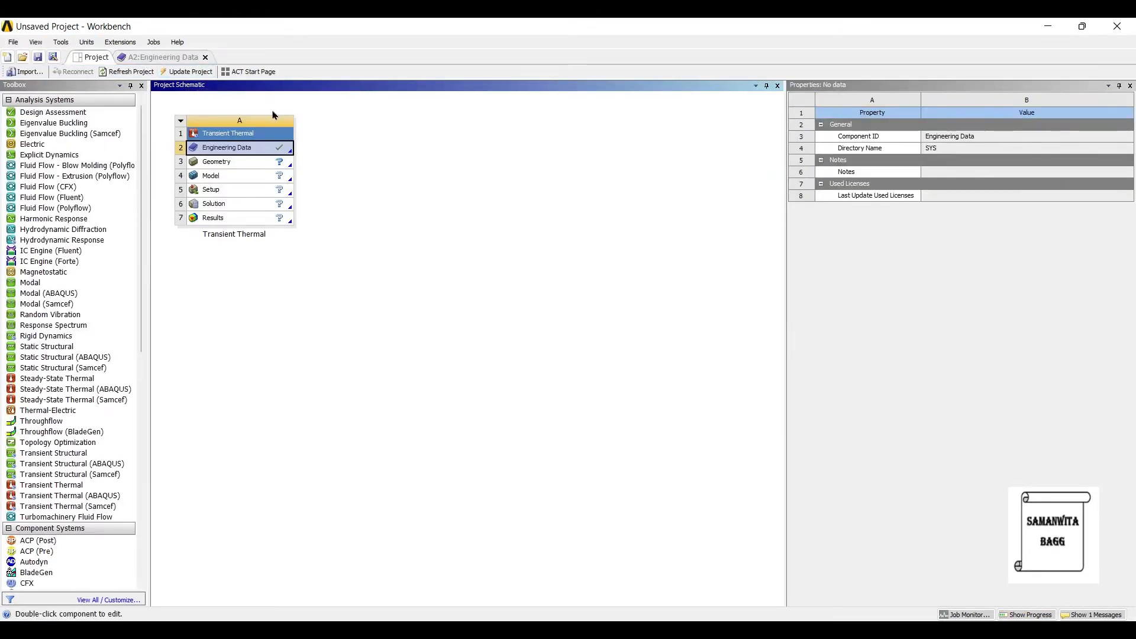
# Start new DesignModeler geometry from the Geometry cell and set units to millimetres.
pyautogui.click(205, 57)
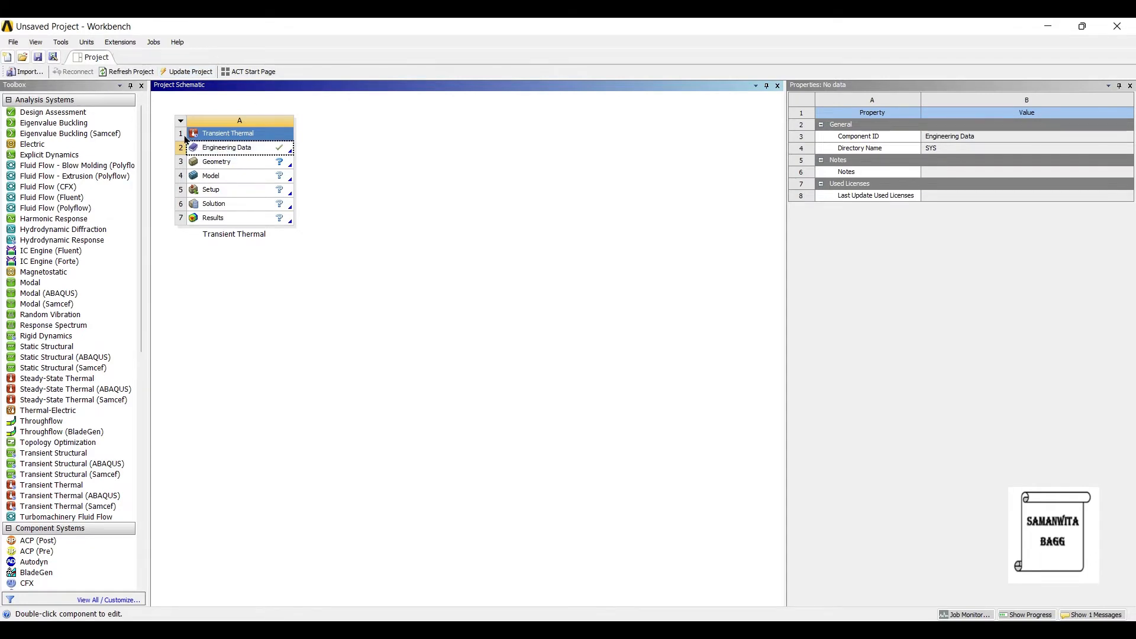
pyautogui.click(239, 162)
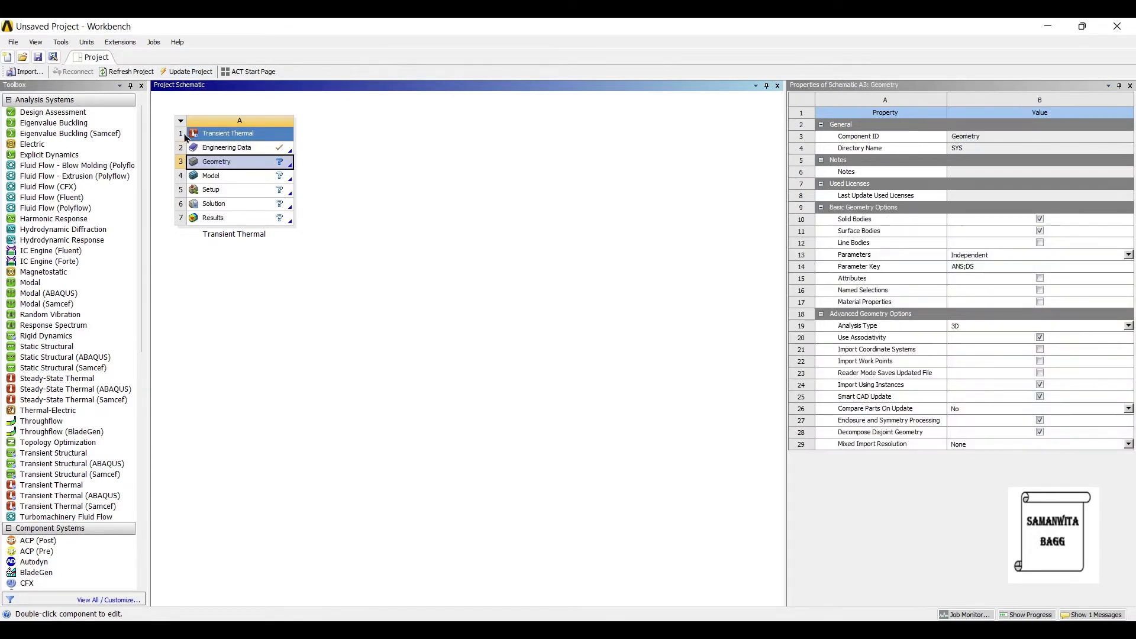
pyautogui.rightClick(215, 161)
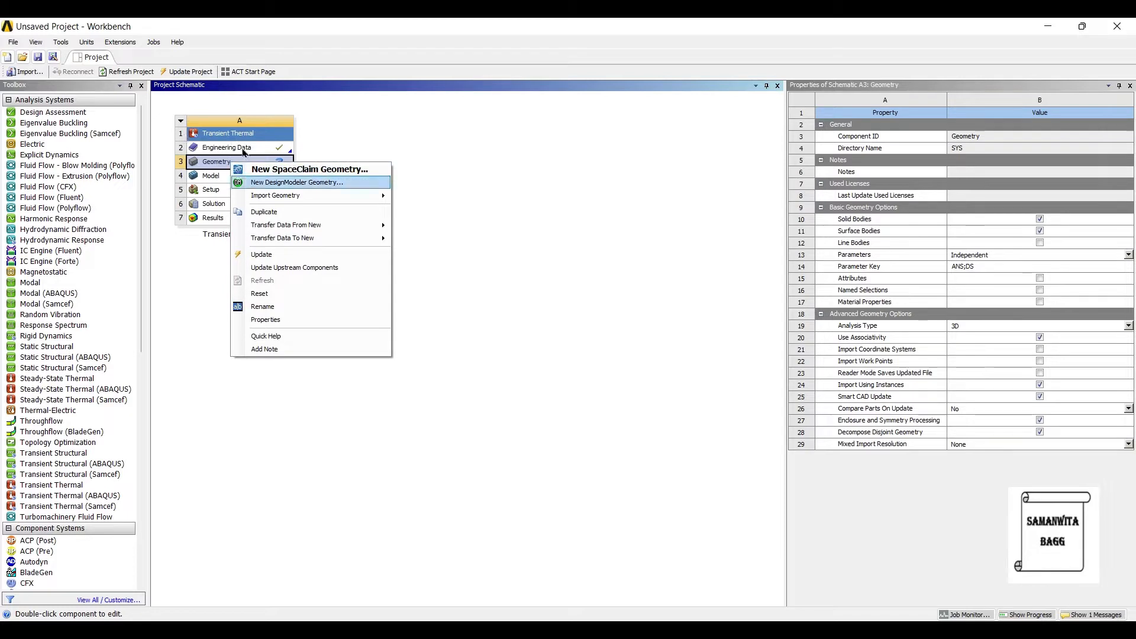
pyautogui.click(297, 183)
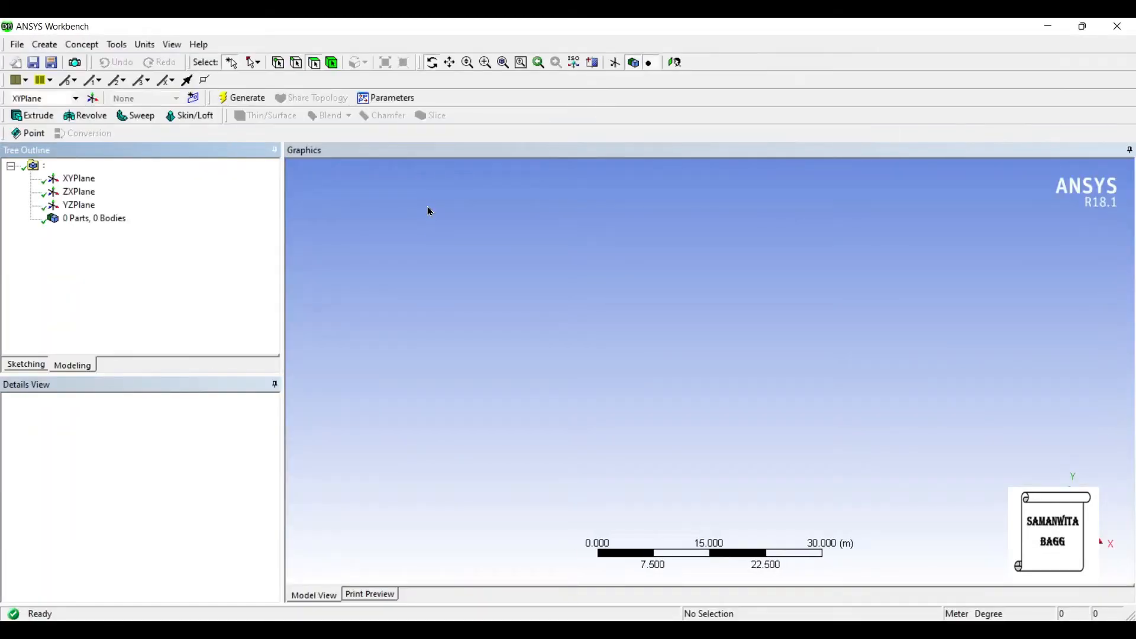
pyautogui.click(145, 43)
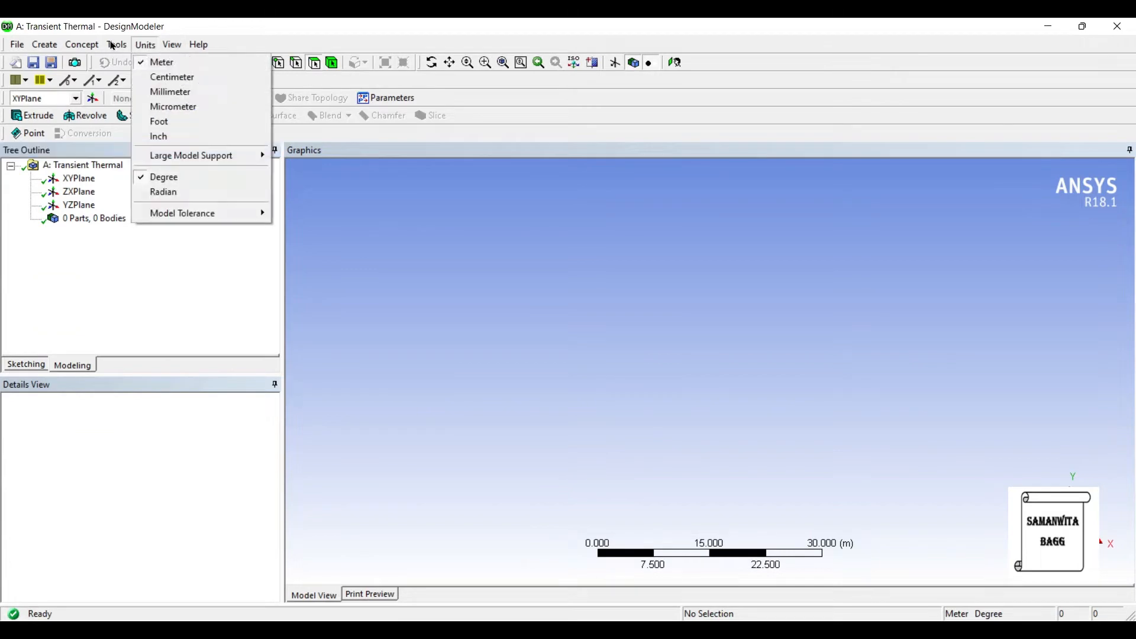
pyautogui.click(171, 91)
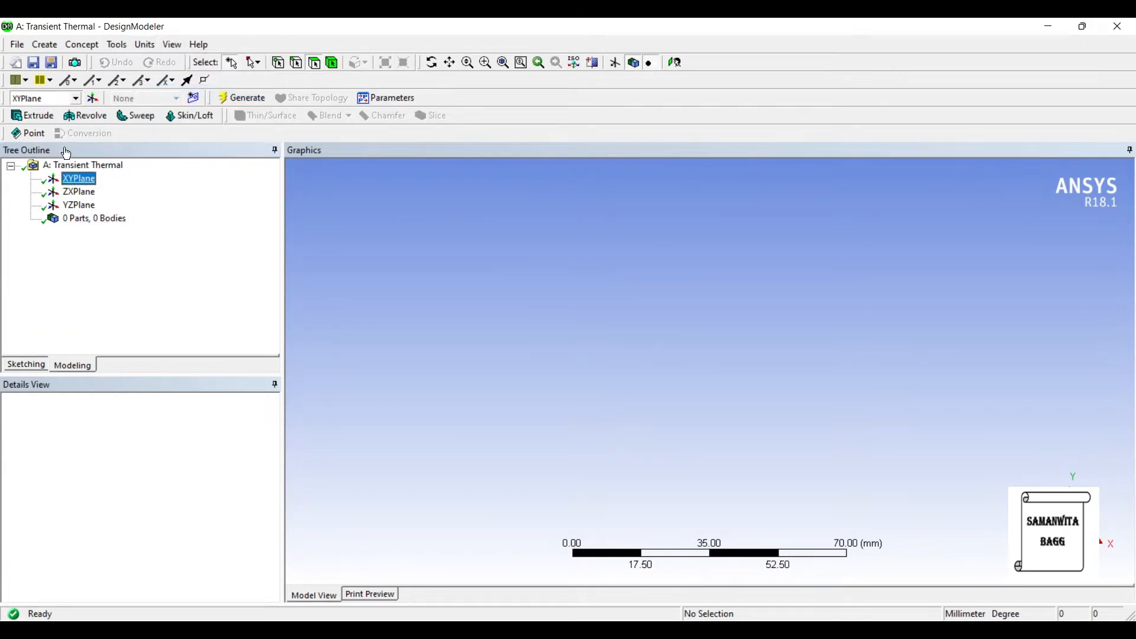
# Sketch an 80 mm circle at the origin on XYPlane and set up a 25 mm extrude.
pyautogui.click(78, 179)
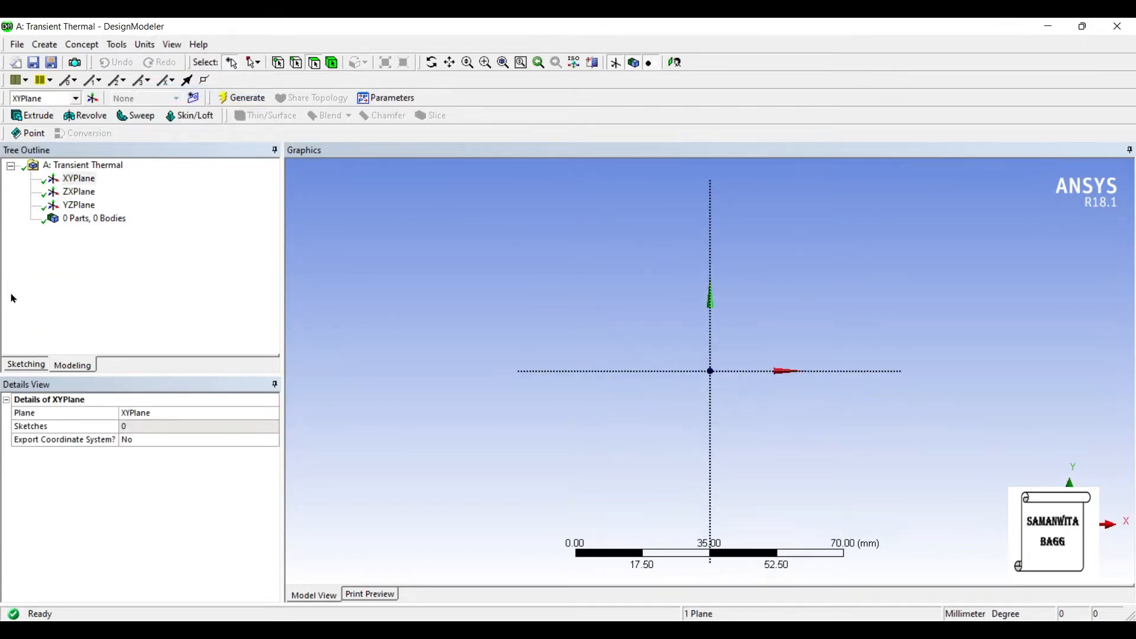
pyautogui.click(25, 365)
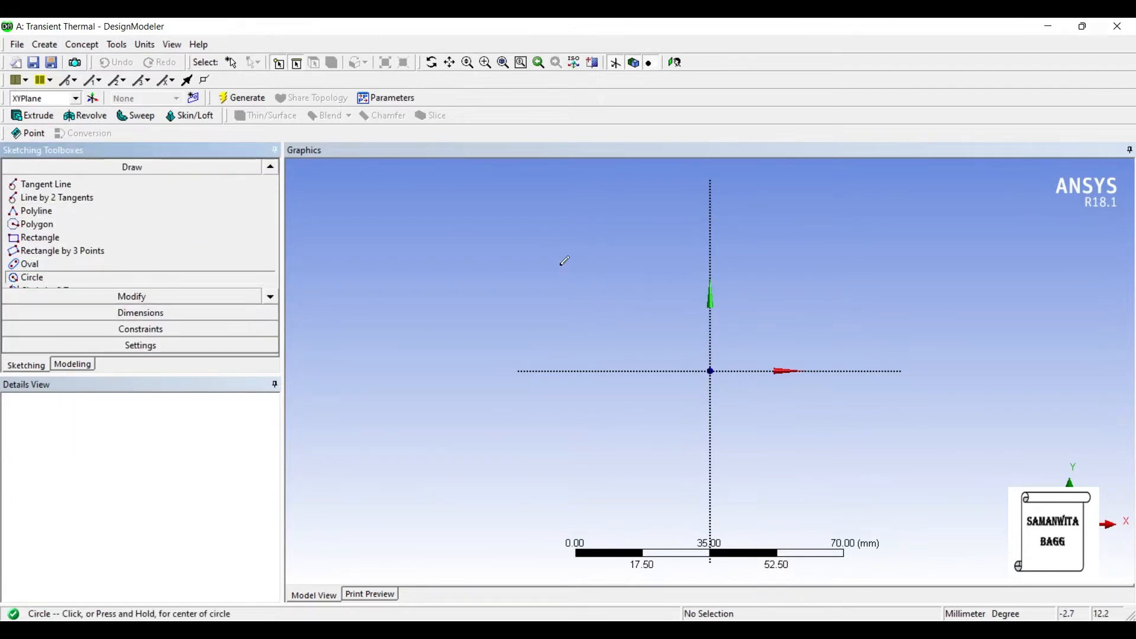
pyautogui.click(710, 370)
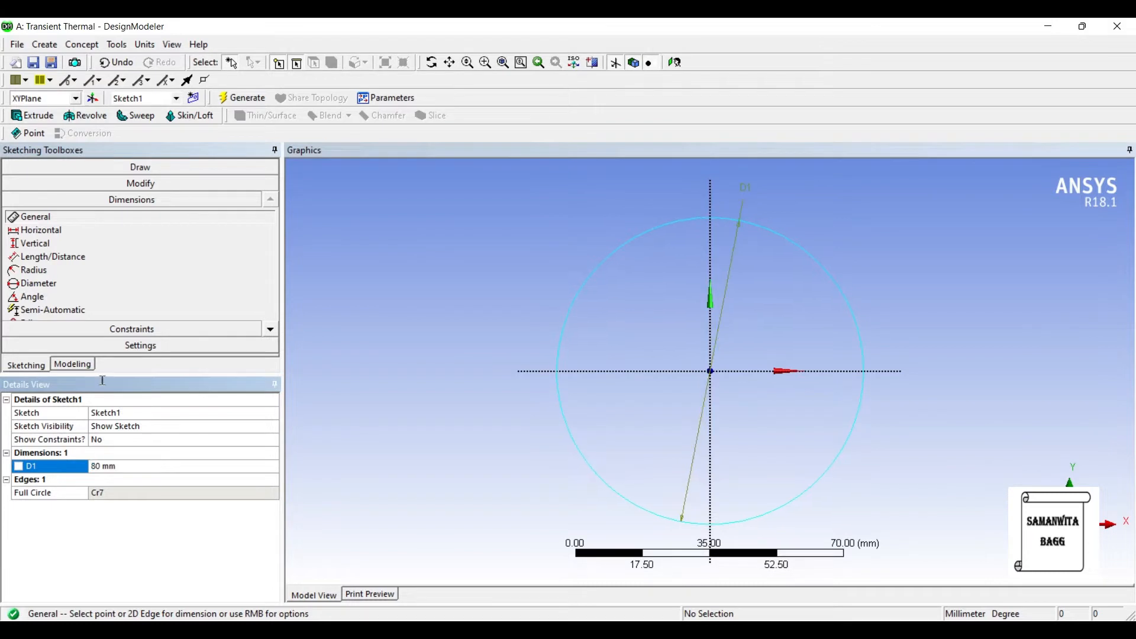
pyautogui.click(37, 115)
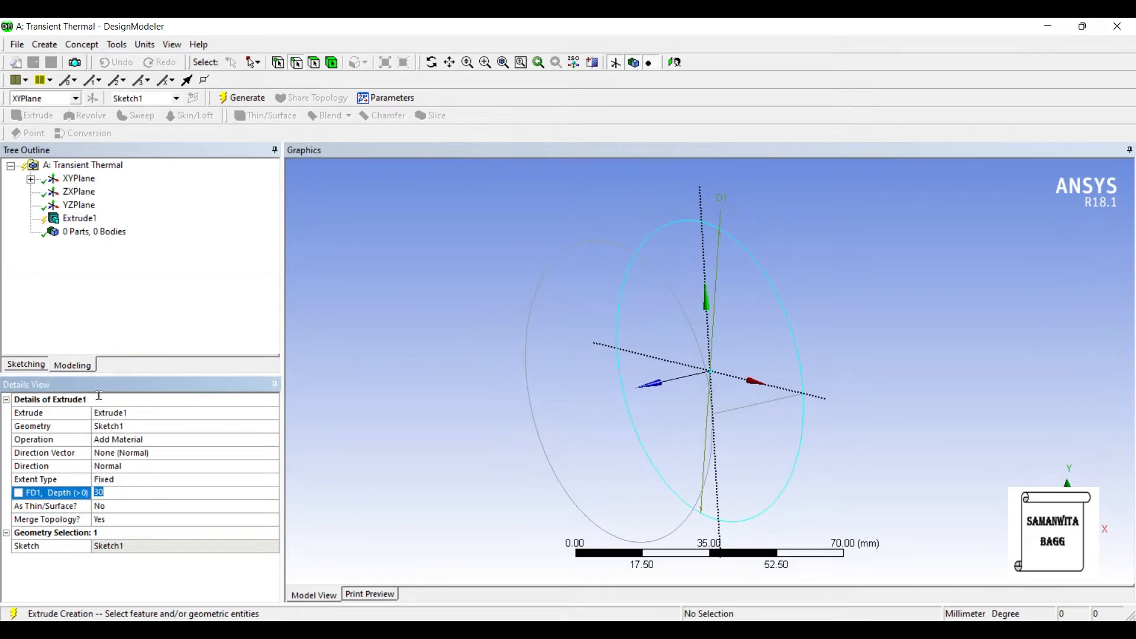
pyautogui.write('25 mm')
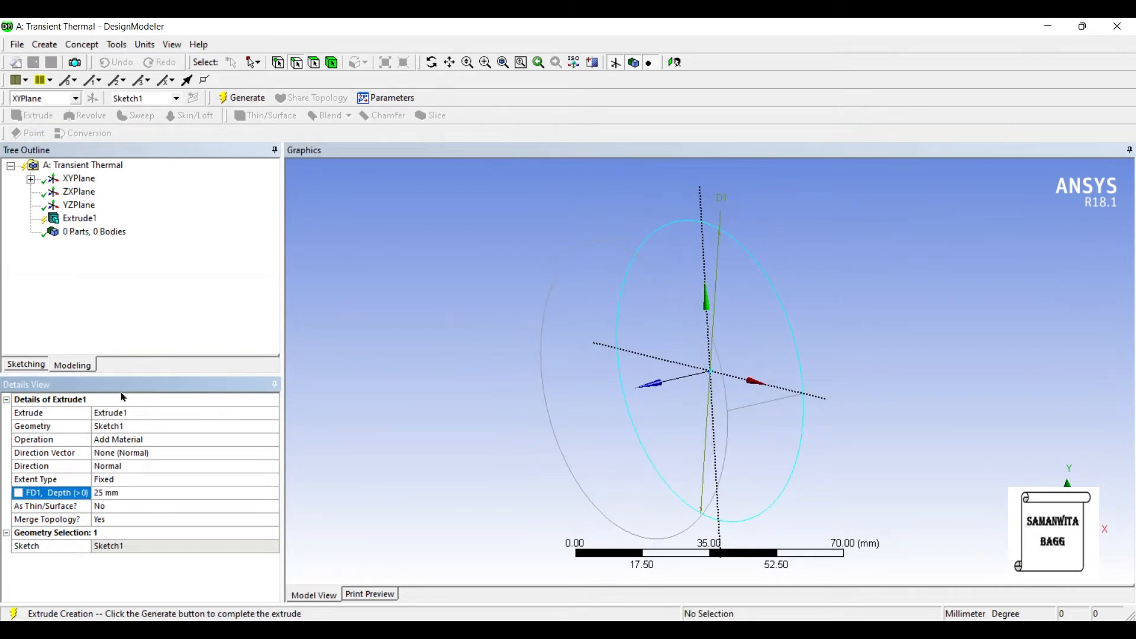
# Generate the 25 mm disc and sketch a 60 mm inner circle on its face.
pyautogui.click(246, 98)
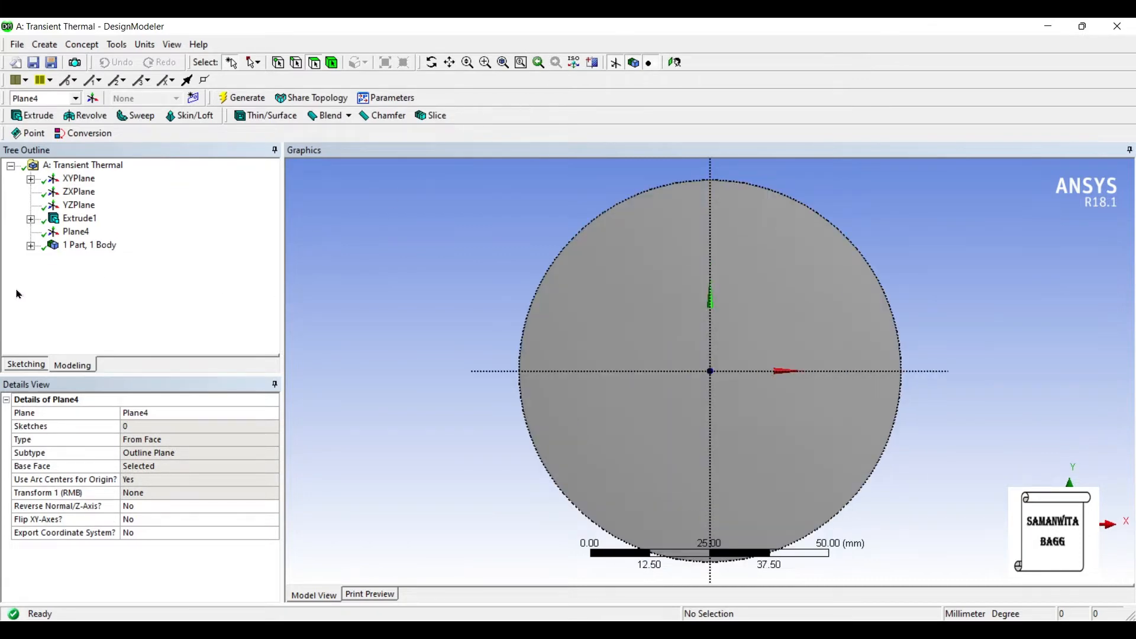
pyautogui.click(25, 365)
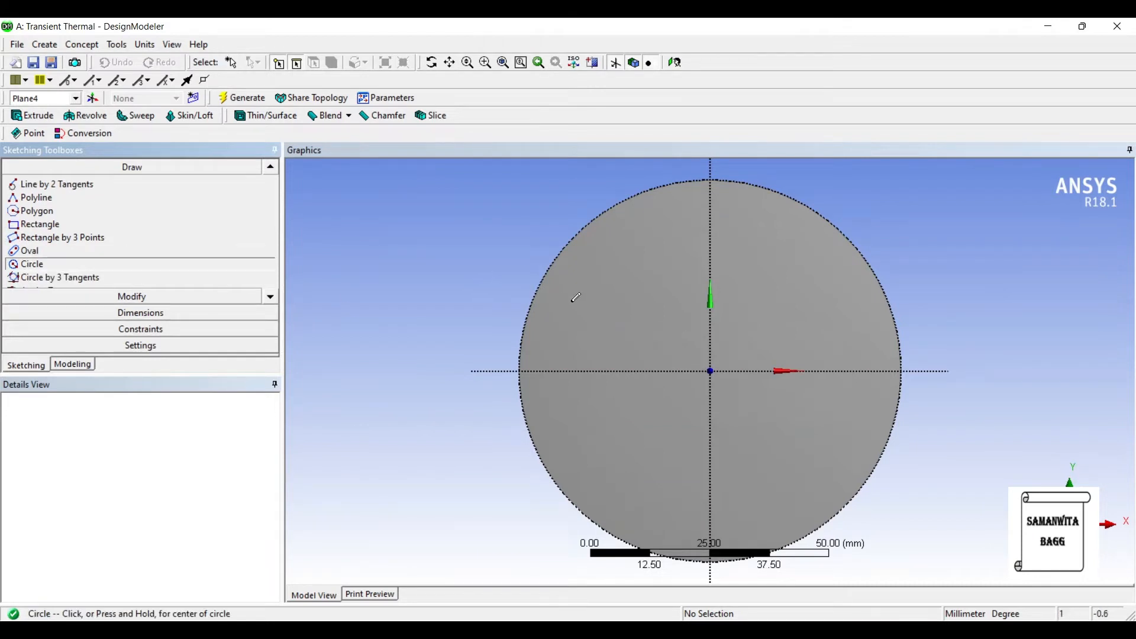
pyautogui.click(708, 371)
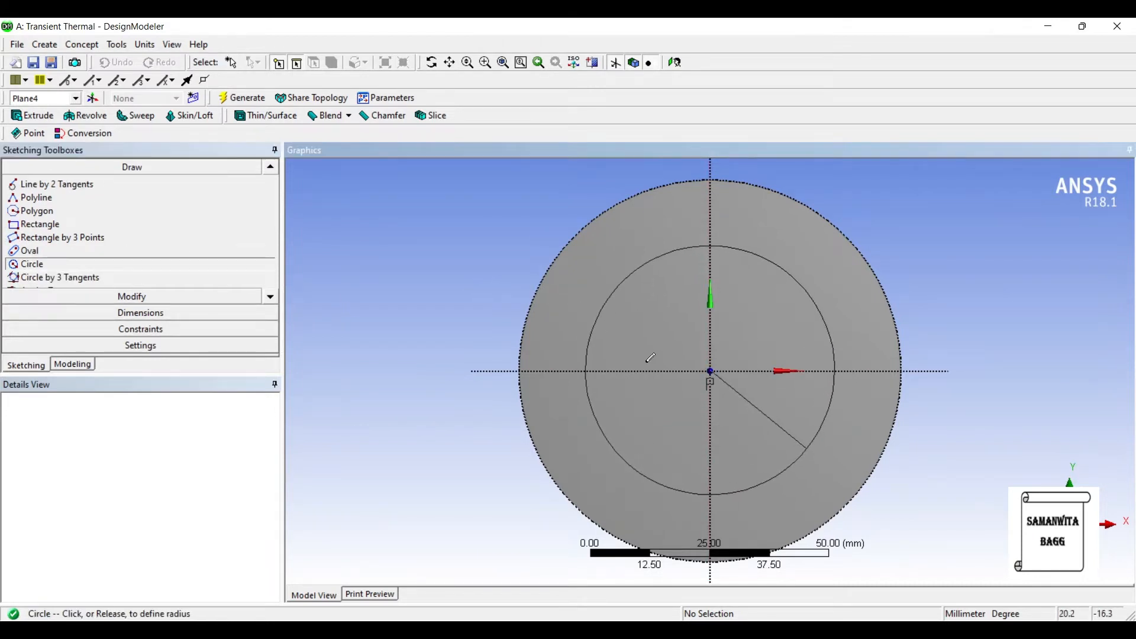
pyautogui.click(709, 370)
pyautogui.write('60')
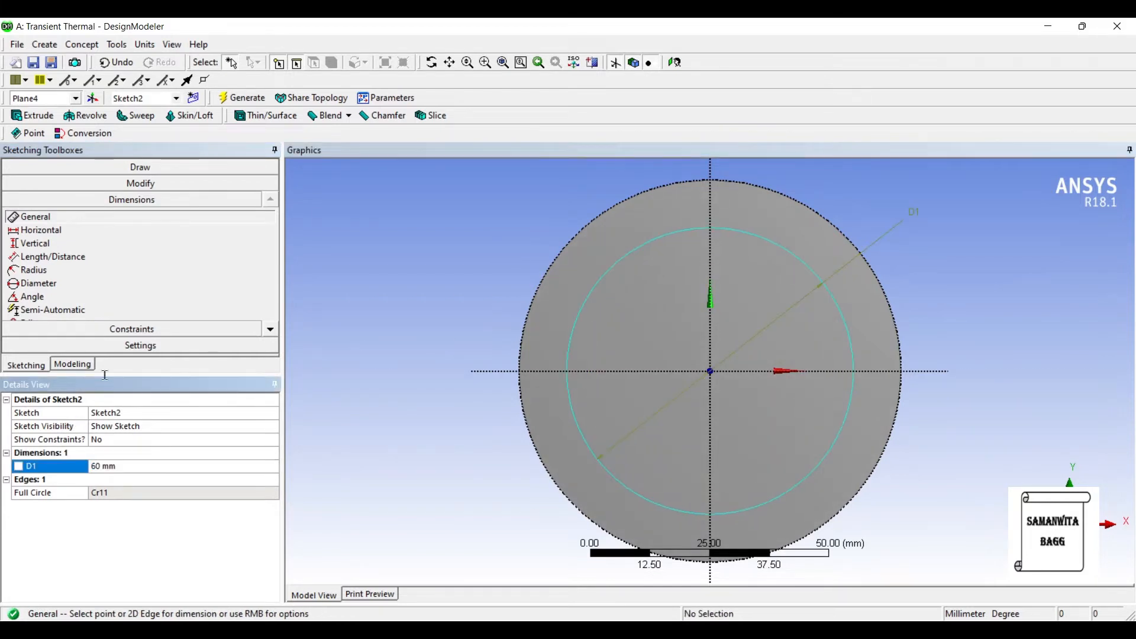
# Cut the 60 mm circle through the disc to leave a hollow ring body.
pyautogui.click(35, 115)
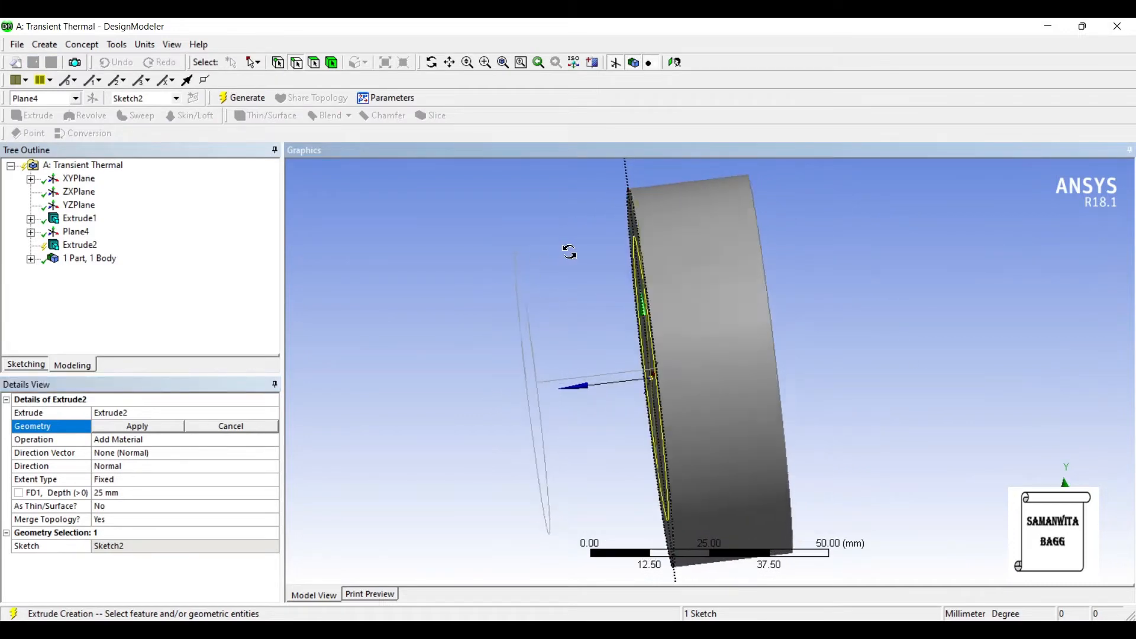
pyautogui.click(136, 425)
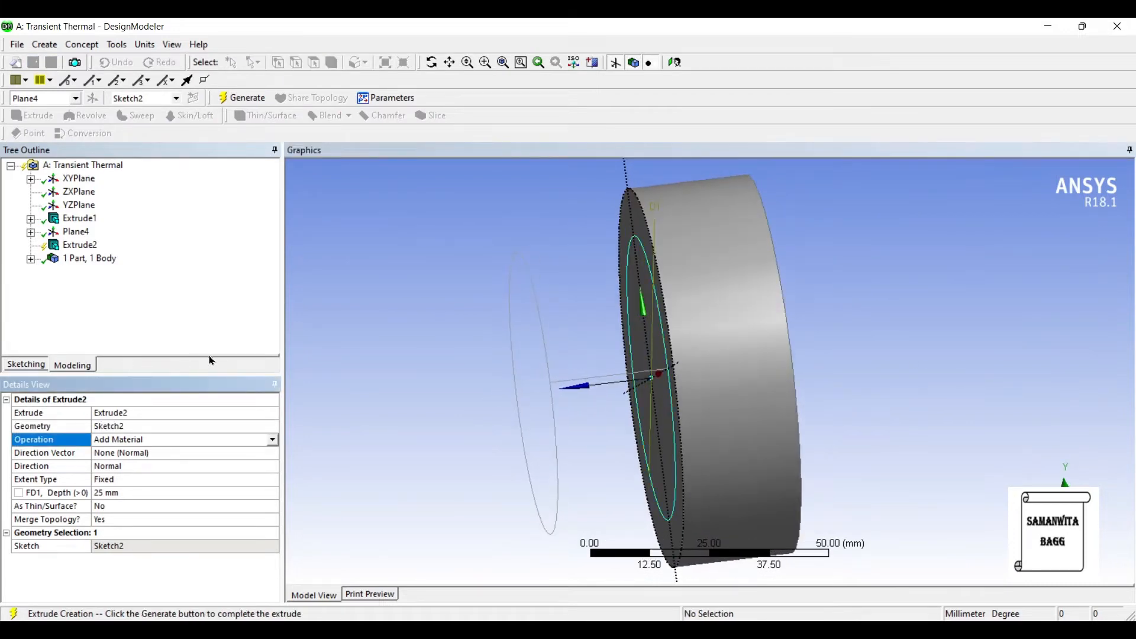
pyautogui.click(272, 439)
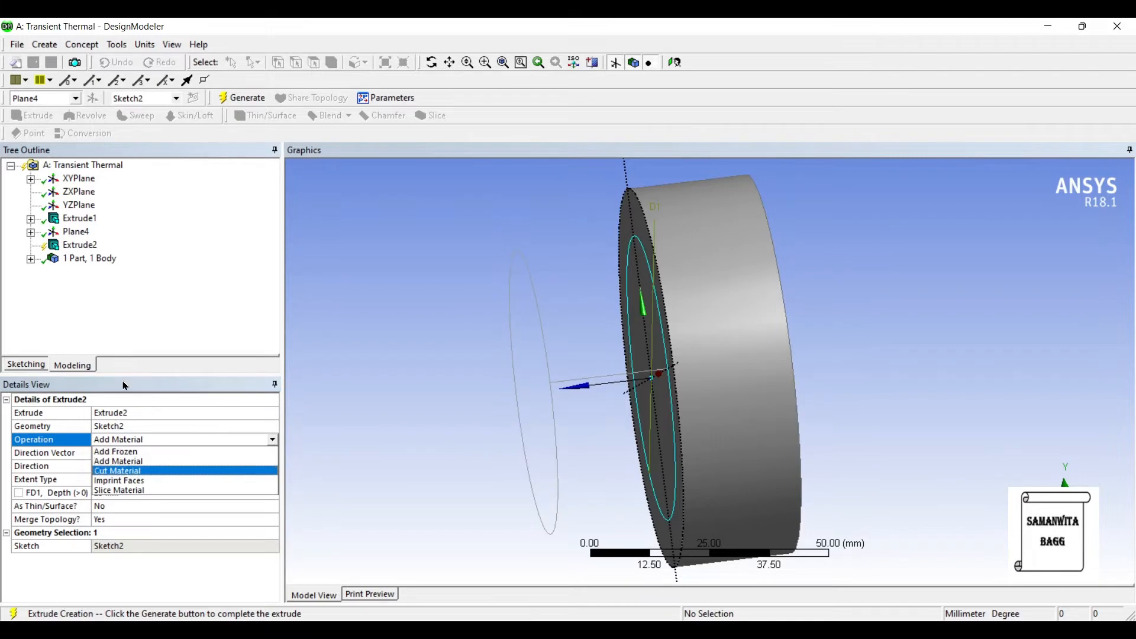
pyautogui.click(118, 470)
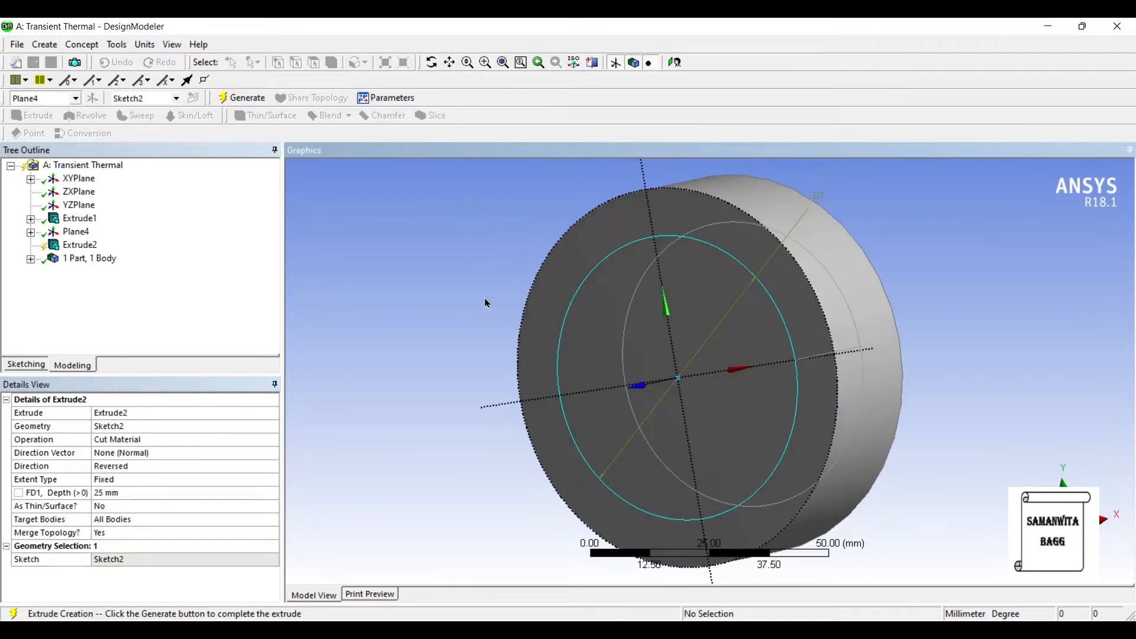
pyautogui.click(246, 98)
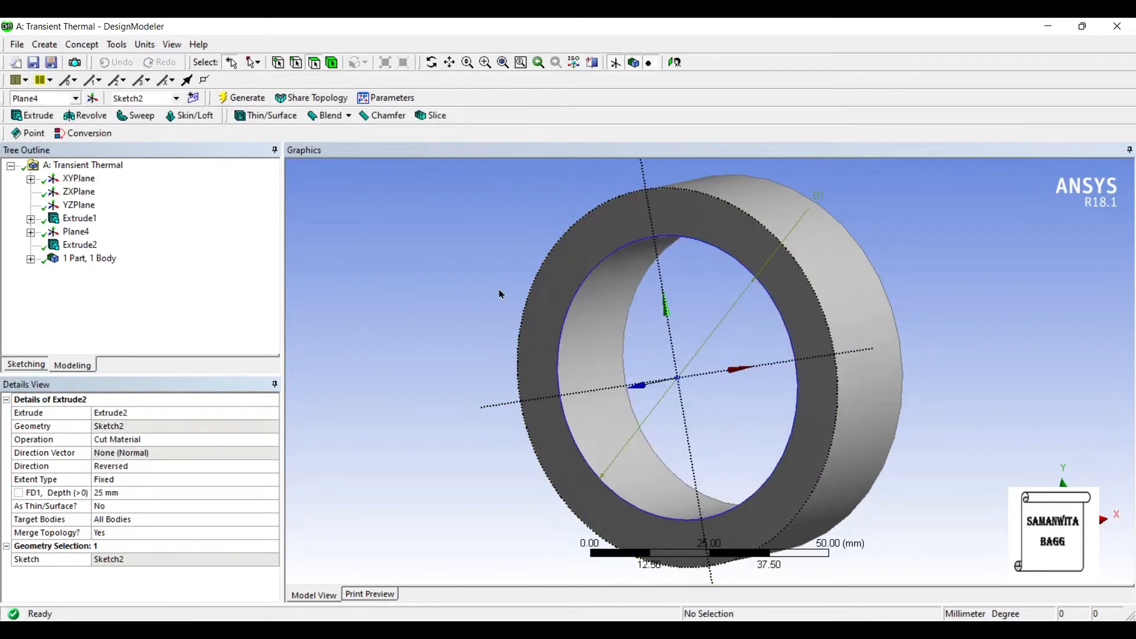
# Create a plane on the ring's front face and sketch a 60 mm circle on it.
pyautogui.moveTo(500, 294); pyautogui.dragTo(462, 270)
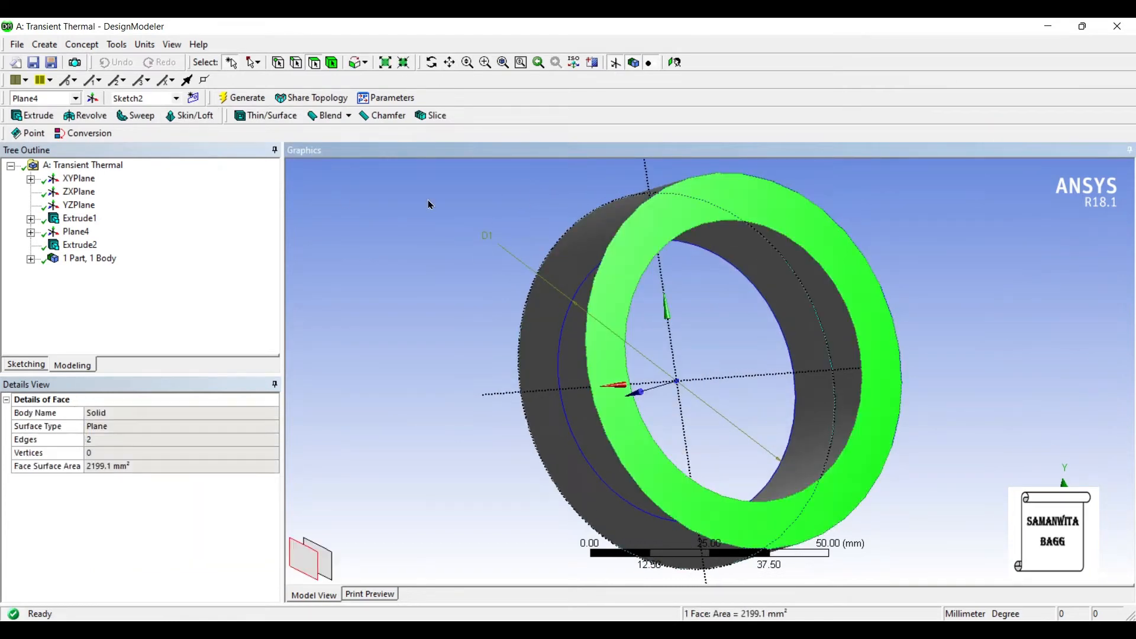
pyautogui.click(192, 80)
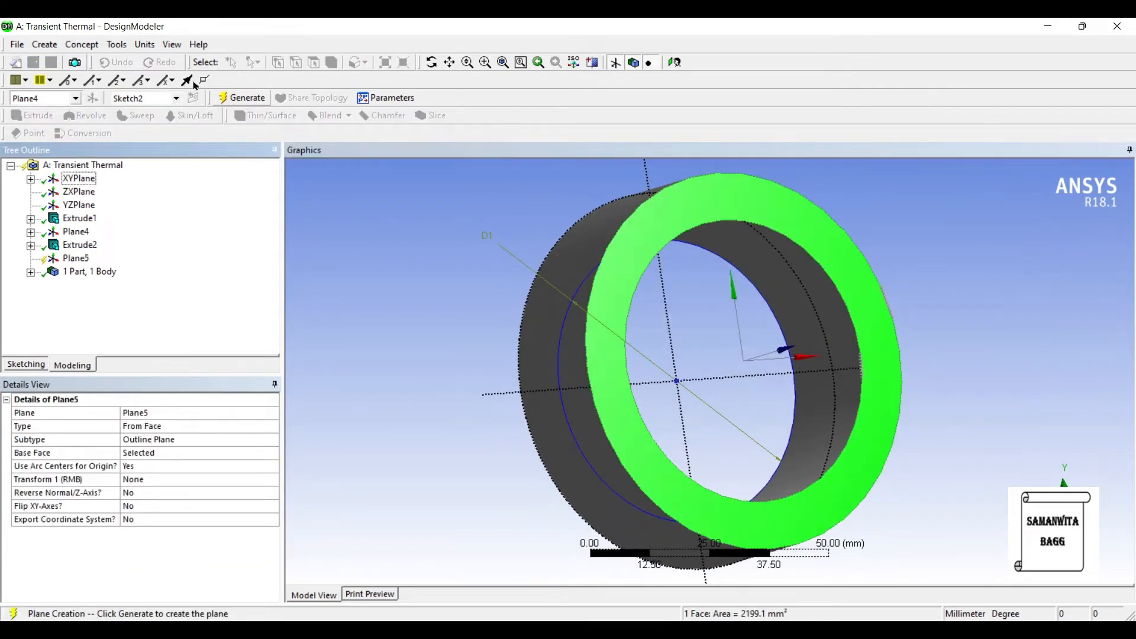
pyautogui.click(246, 98)
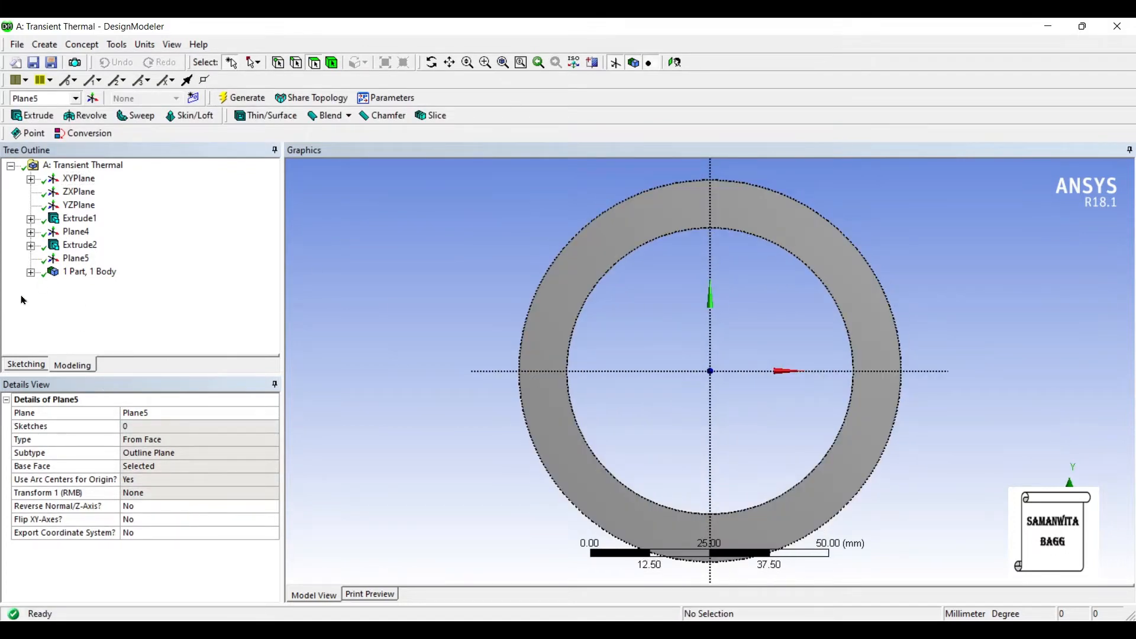
pyautogui.click(24, 364)
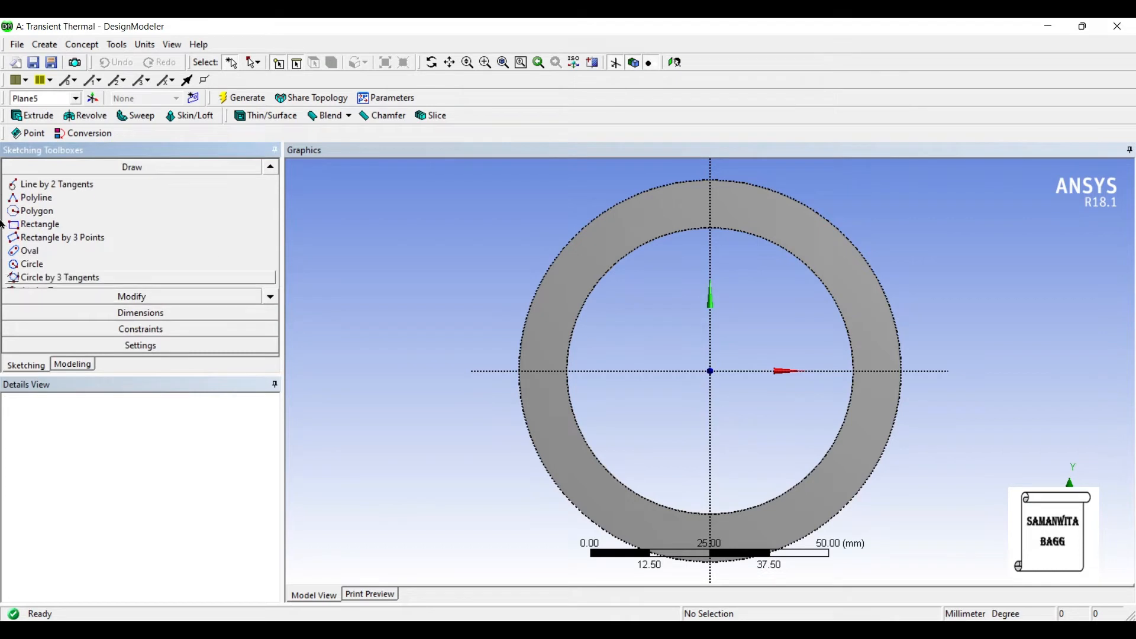
pyautogui.click(32, 264)
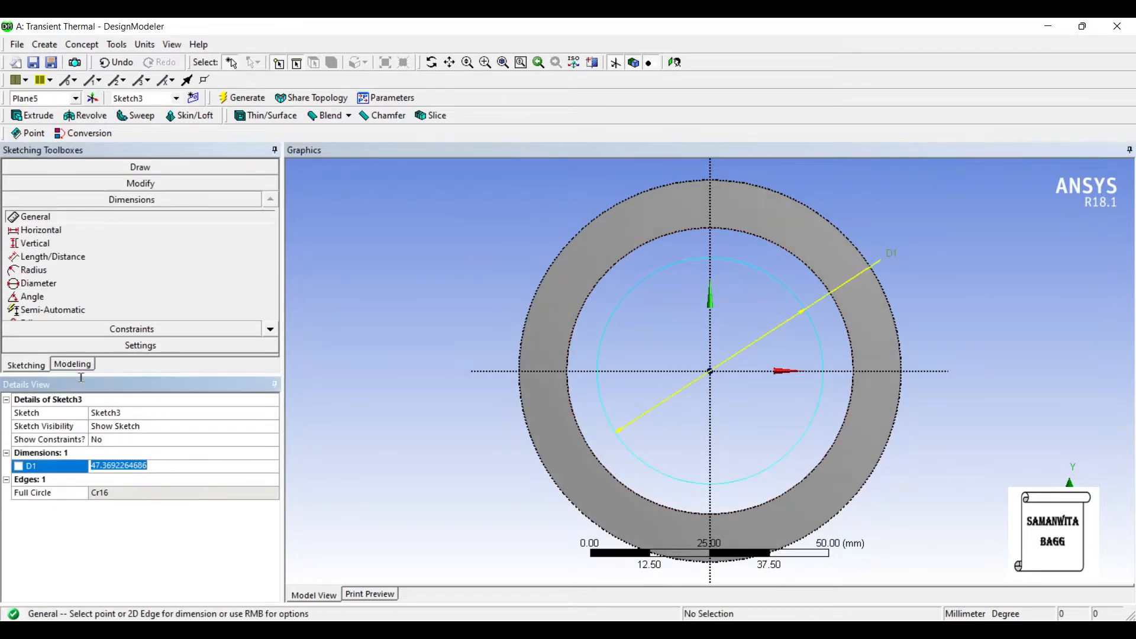
pyautogui.write('60 mm')
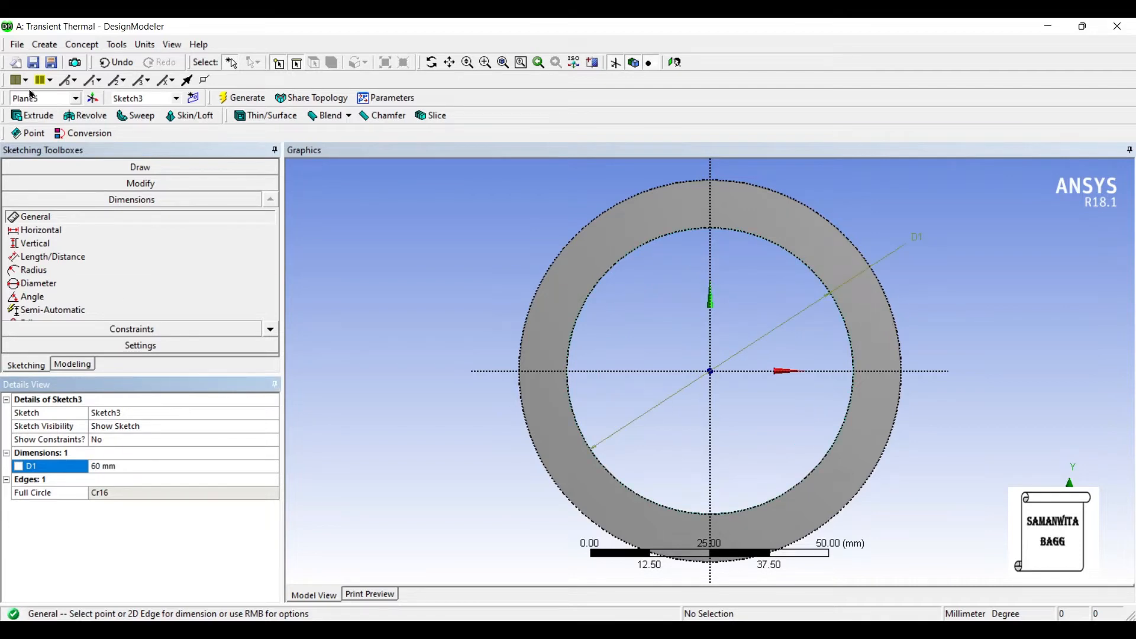
# Extrude the circle 25 mm reversed as an Add Frozen body, giving two parts, two bodies.
pyautogui.click(31, 115)
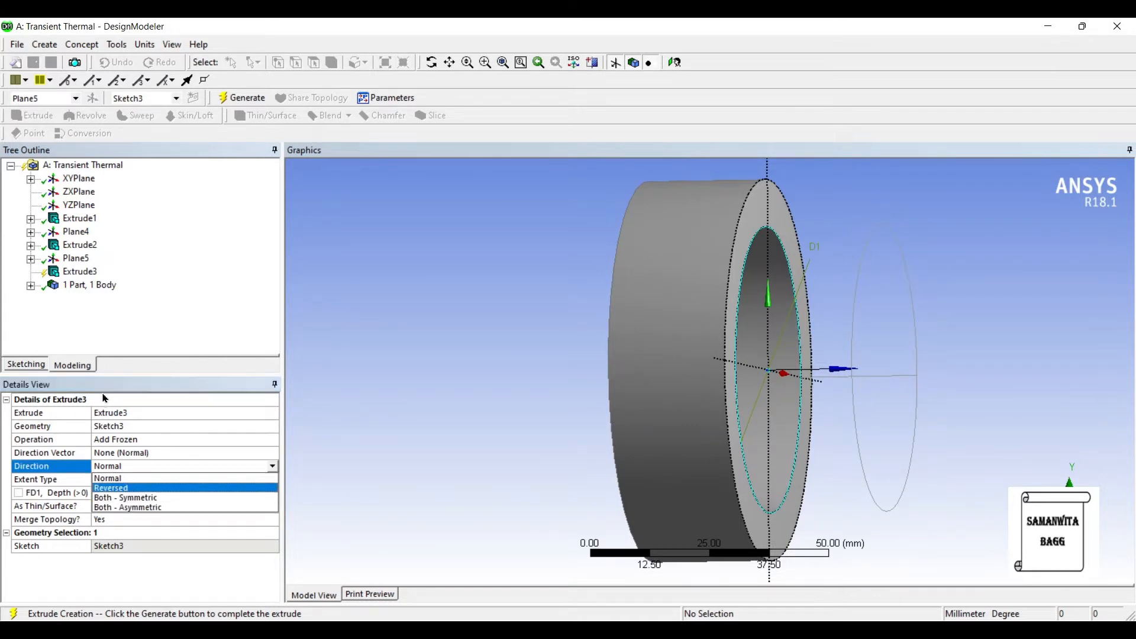
pyautogui.click(246, 98)
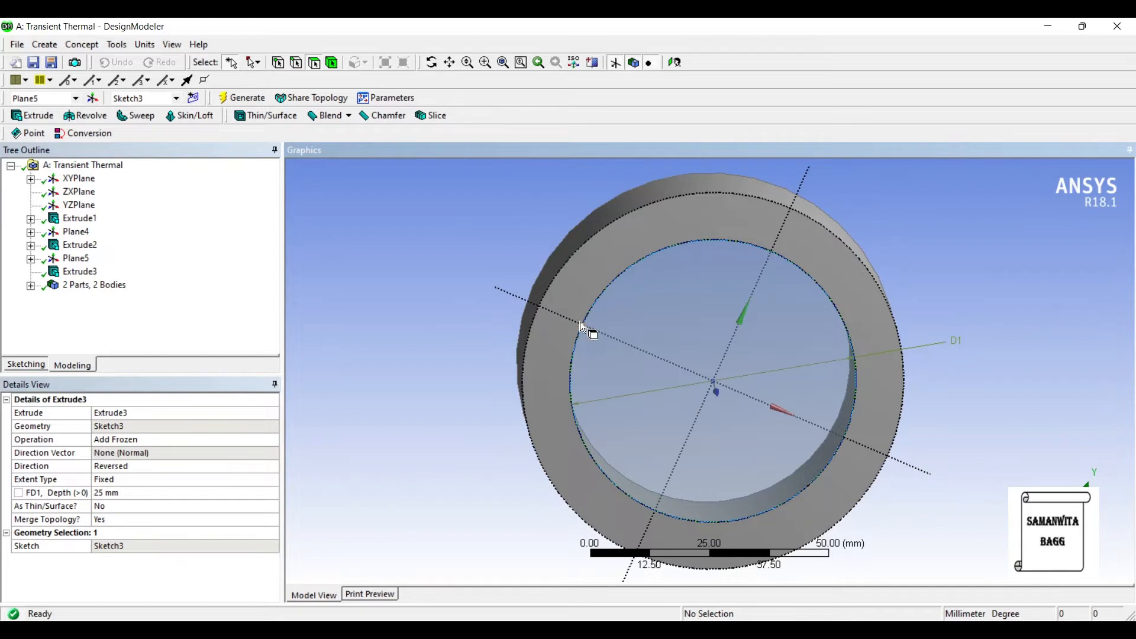
pyautogui.moveTo(572, 279)
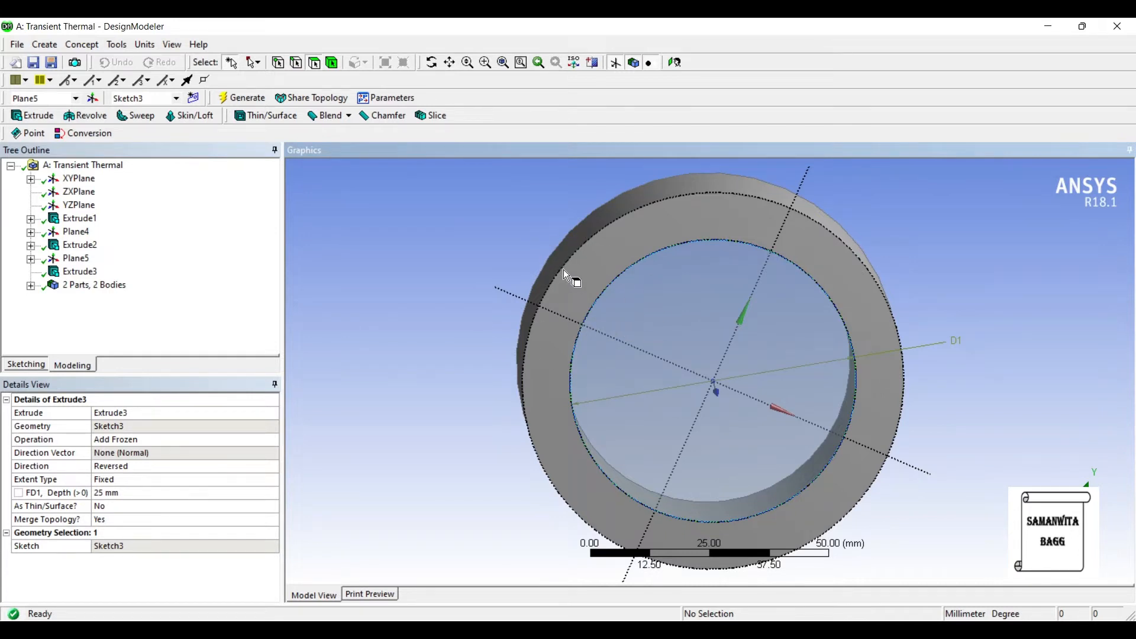
pyautogui.moveTo(575, 281)
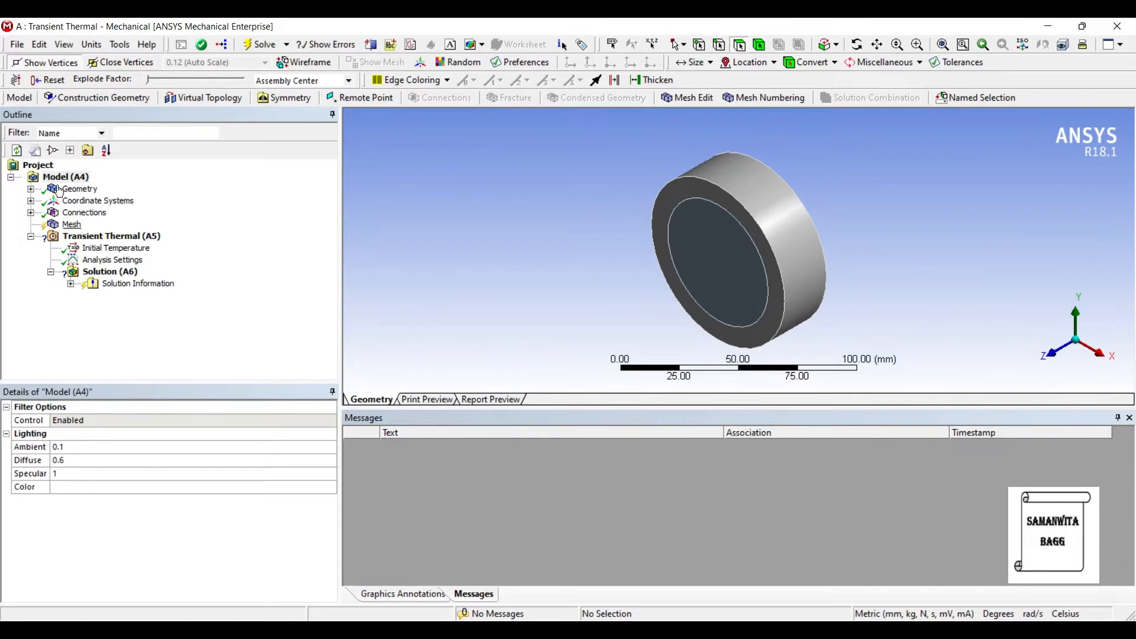
# Insert a Hex Dominant method scoped to both bodies and generate the mesh.
pyautogui.click(71, 224)
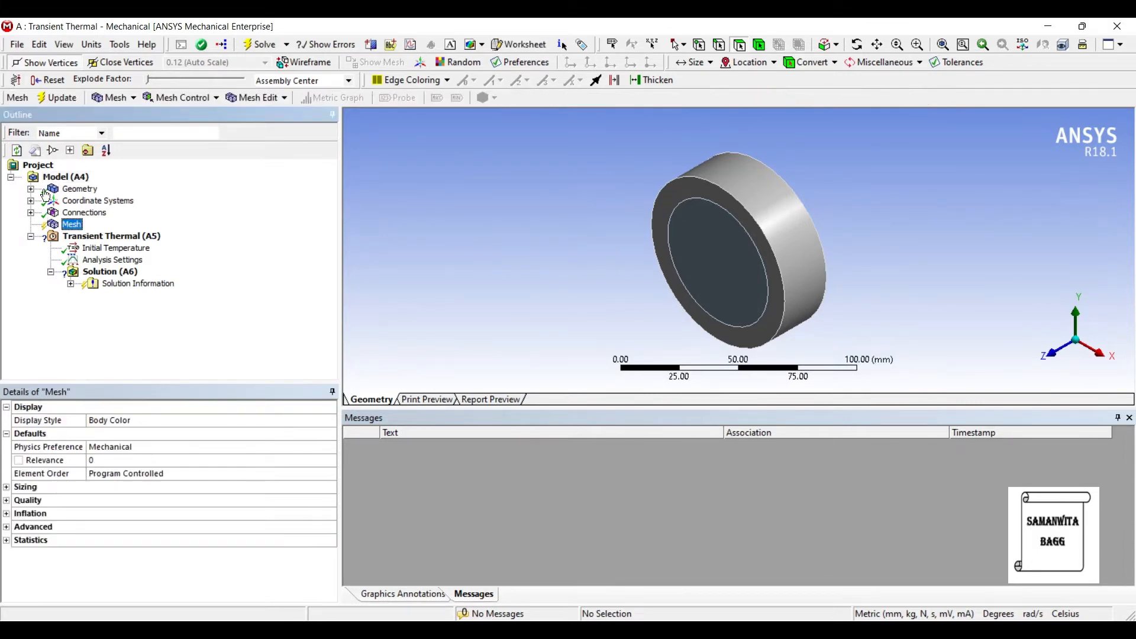
pyautogui.rightClick(72, 224)
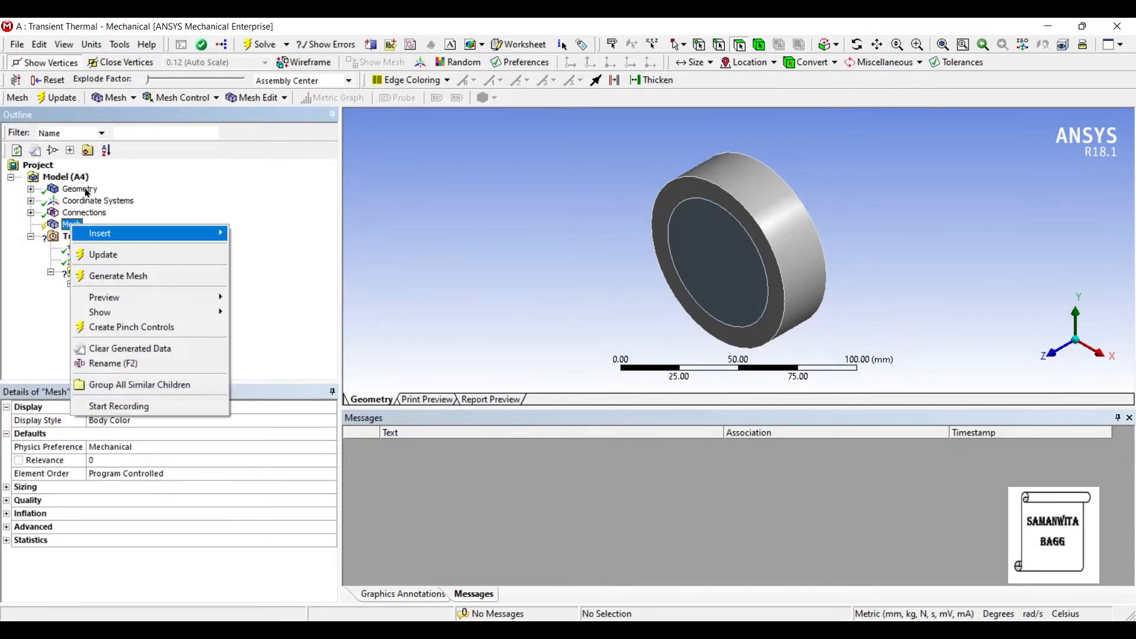
pyautogui.moveTo(100, 233)
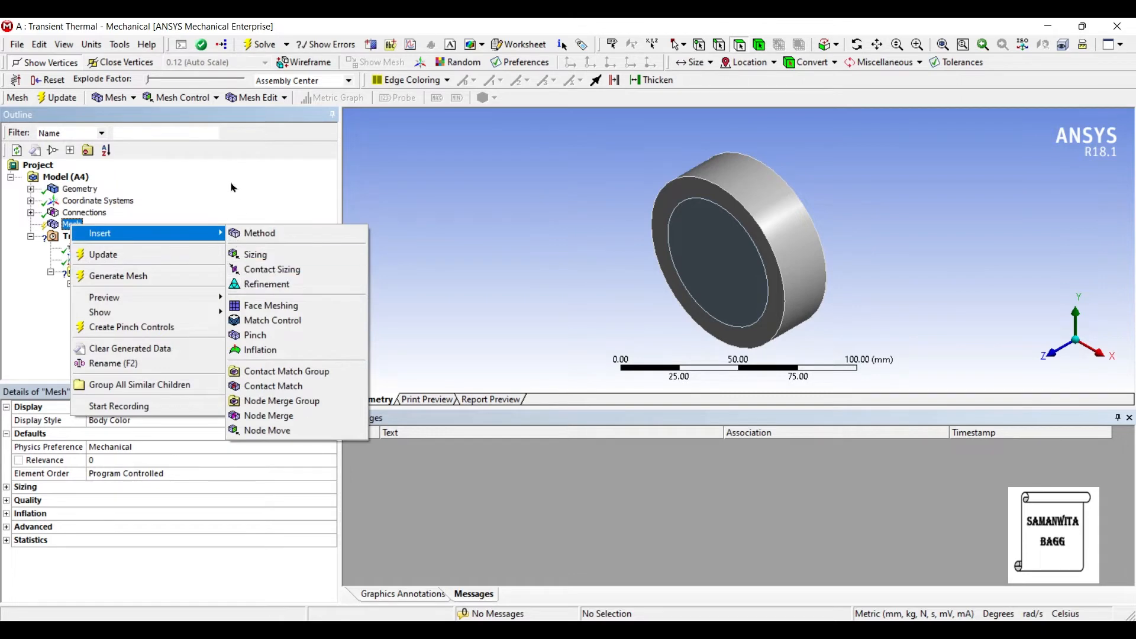
pyautogui.click(259, 233)
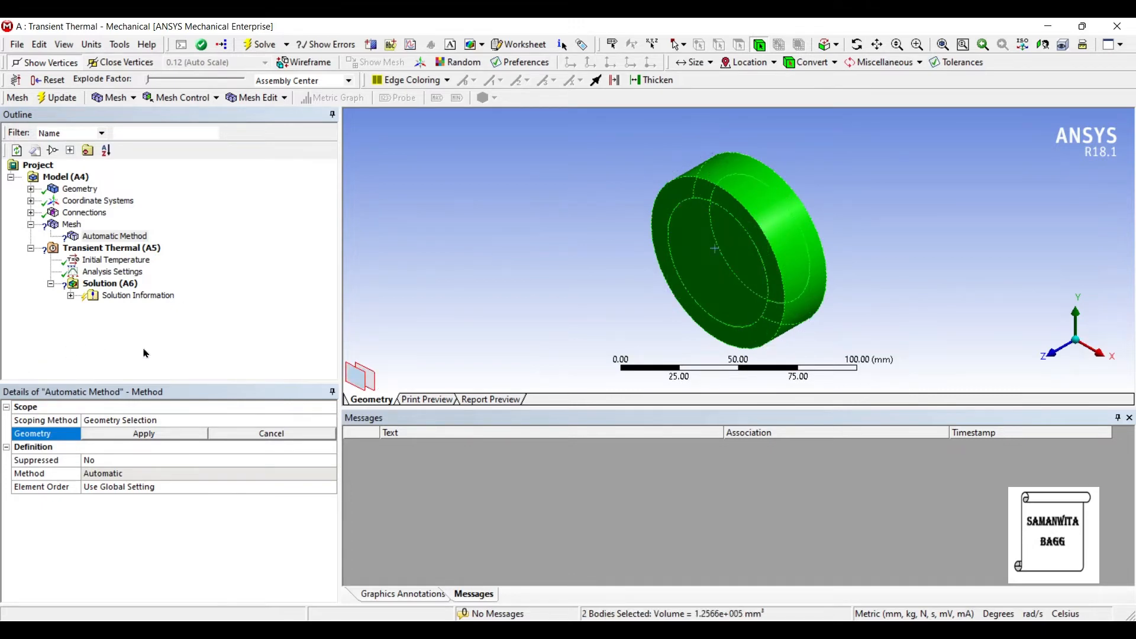
pyautogui.click(143, 433)
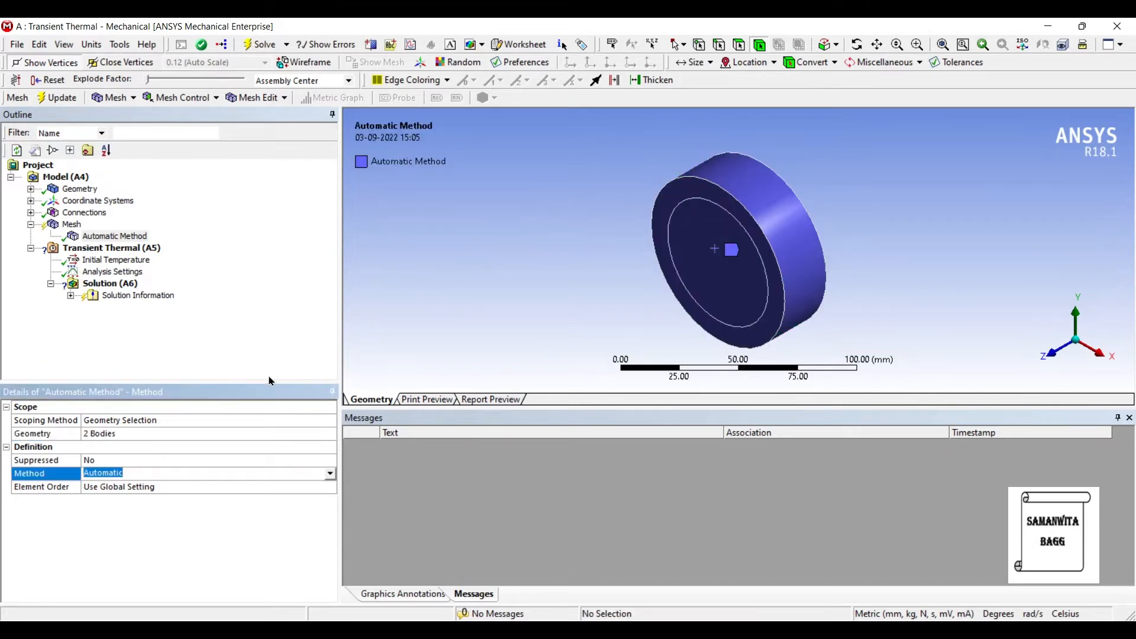
pyautogui.click(329, 474)
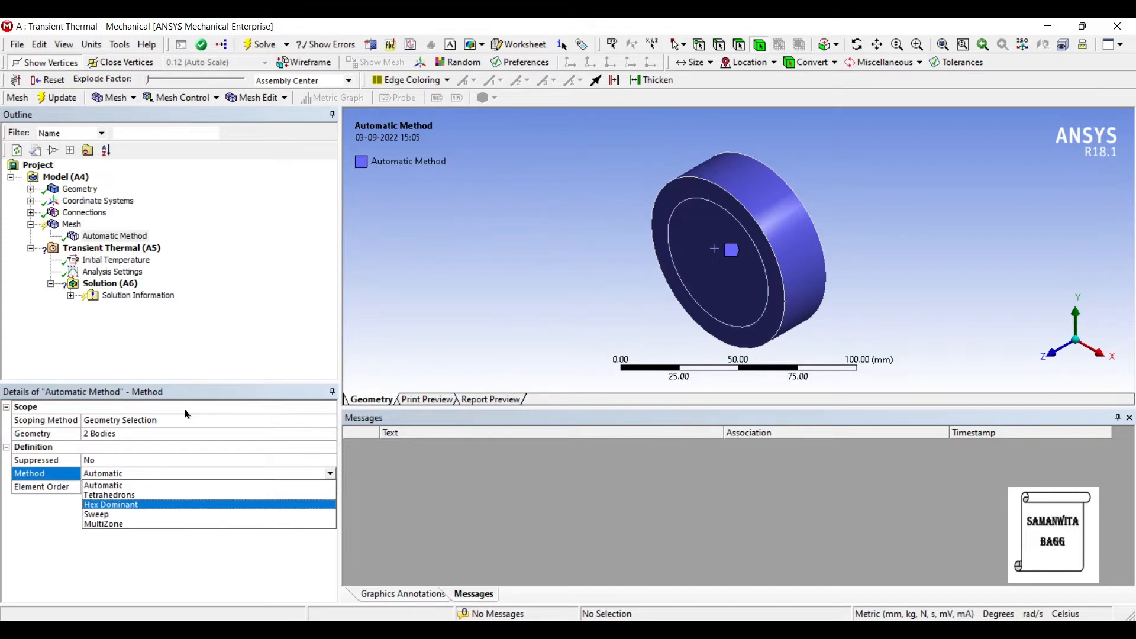
pyautogui.click(111, 504)
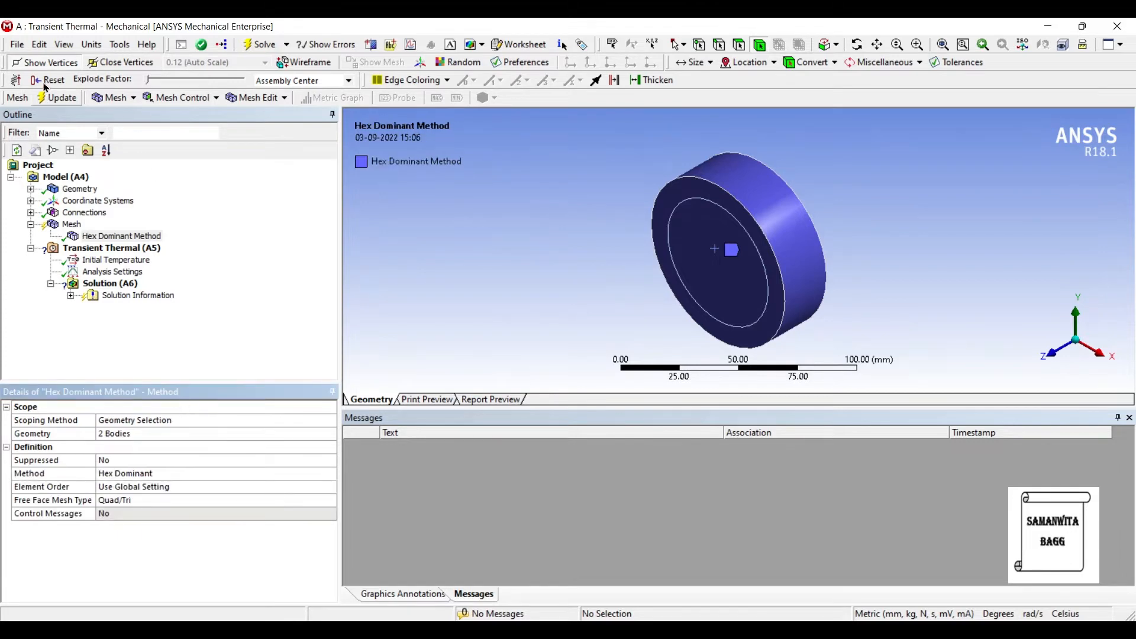
pyautogui.click(60, 99)
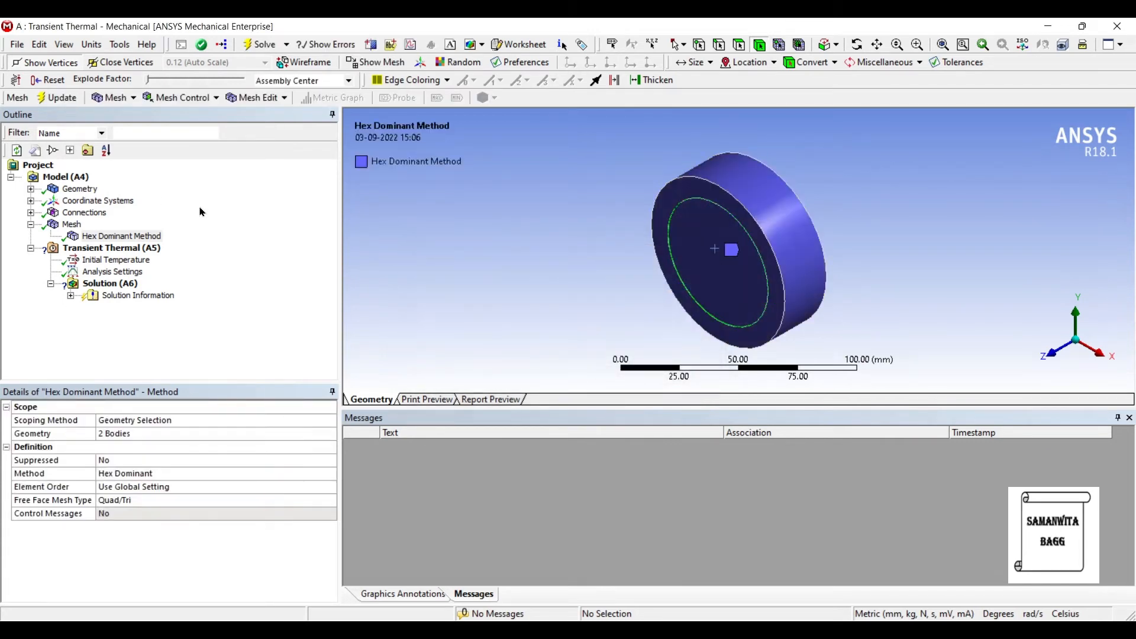
# Set mesh Relevance Center to Fine and regenerate the mesh.
pyautogui.click(71, 223)
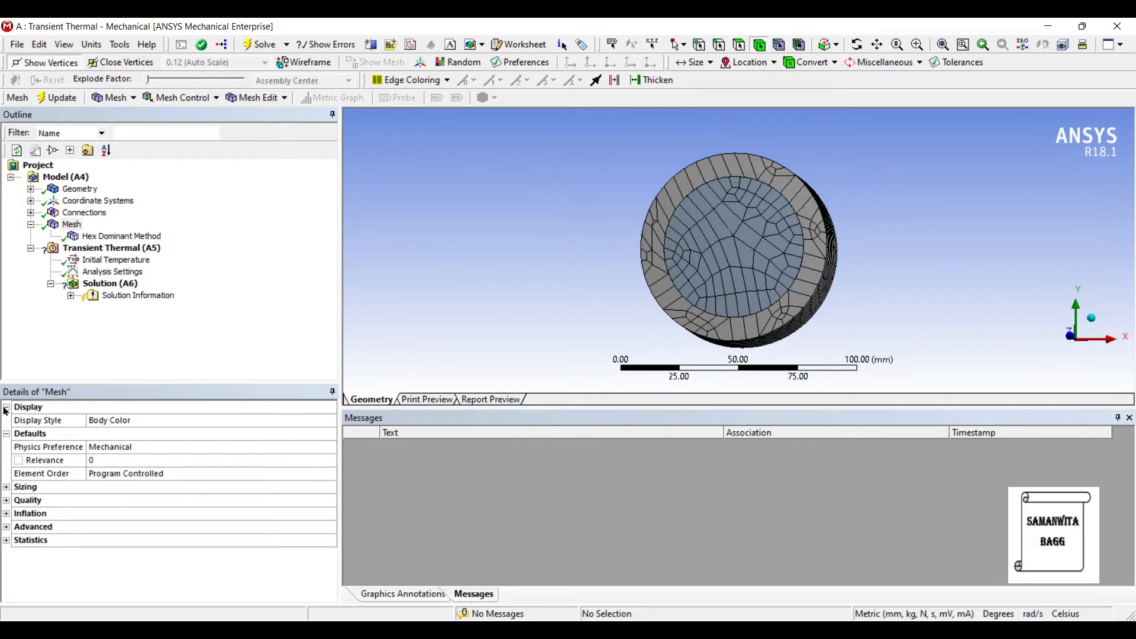
pyautogui.click(25, 487)
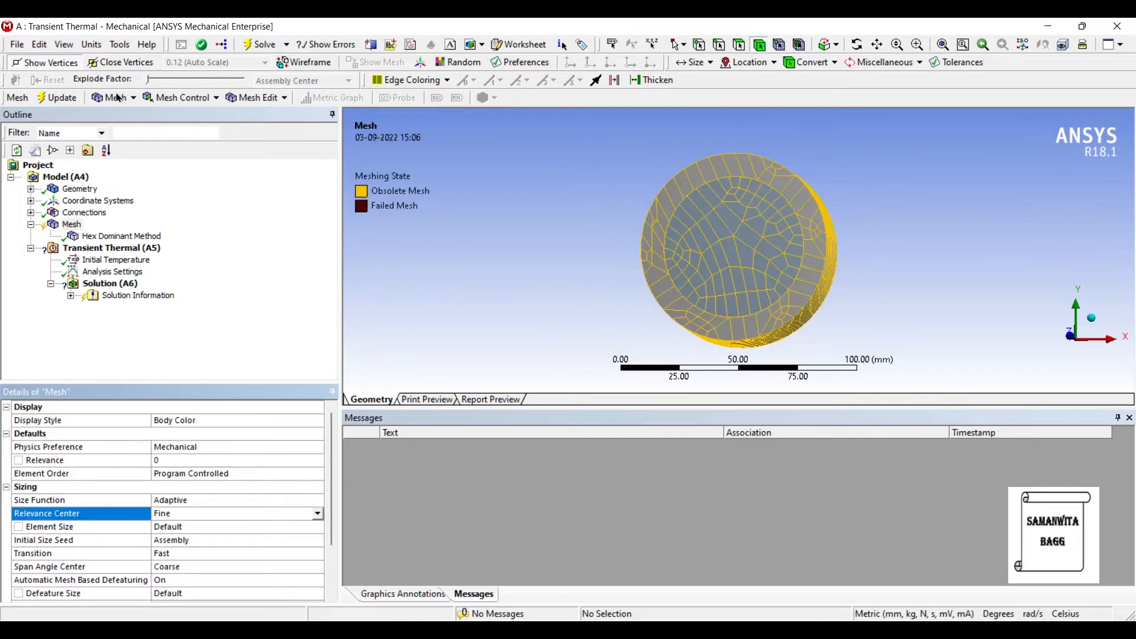
pyautogui.click(63, 98)
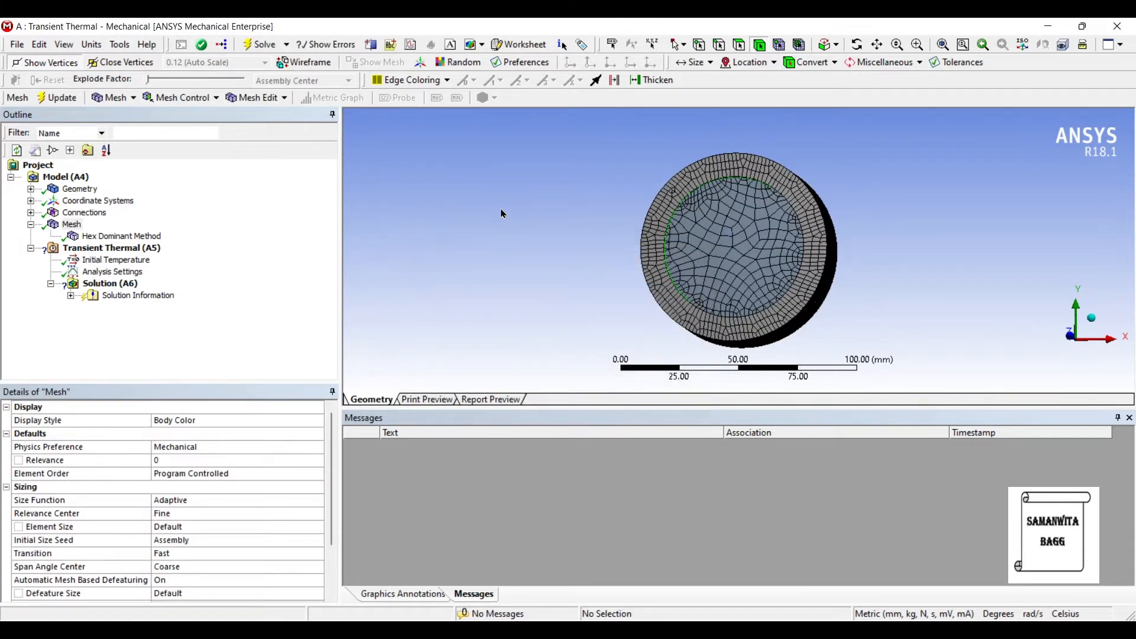
pyautogui.moveTo(506, 215)
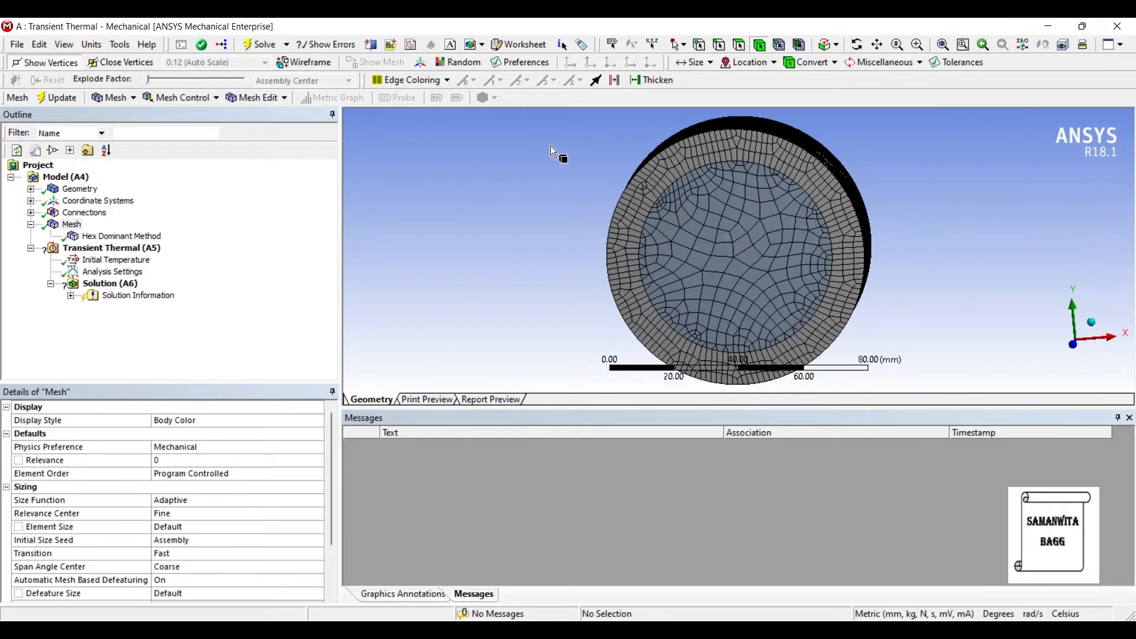
pyautogui.moveTo(536, 243)
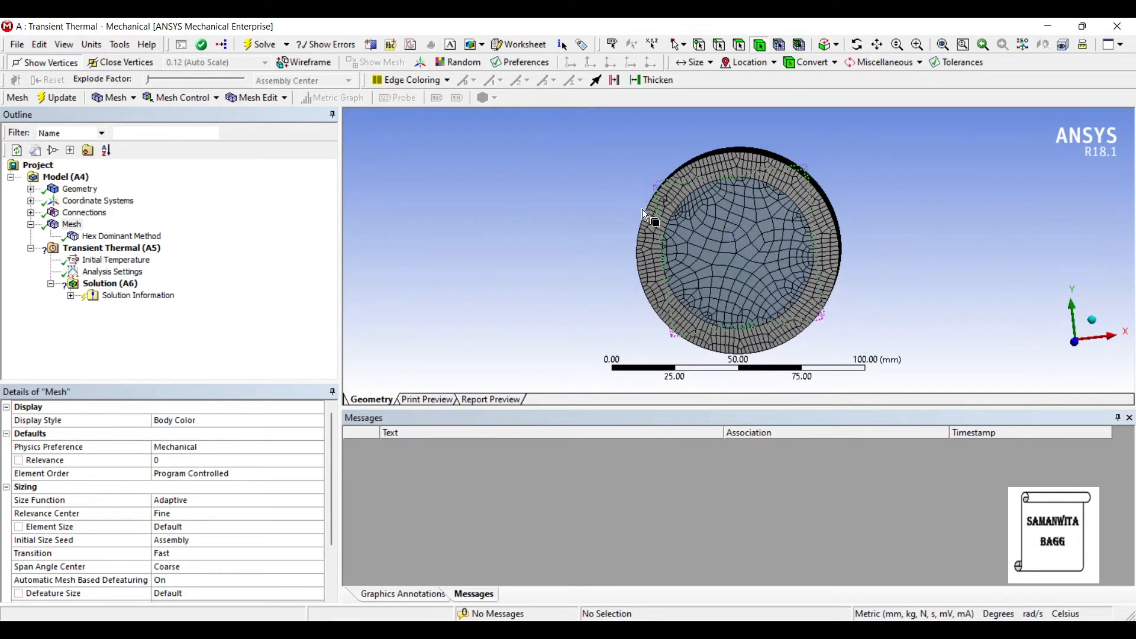
# Set Analysis Settings Number Of Steps to 15.
pyautogui.click(114, 271)
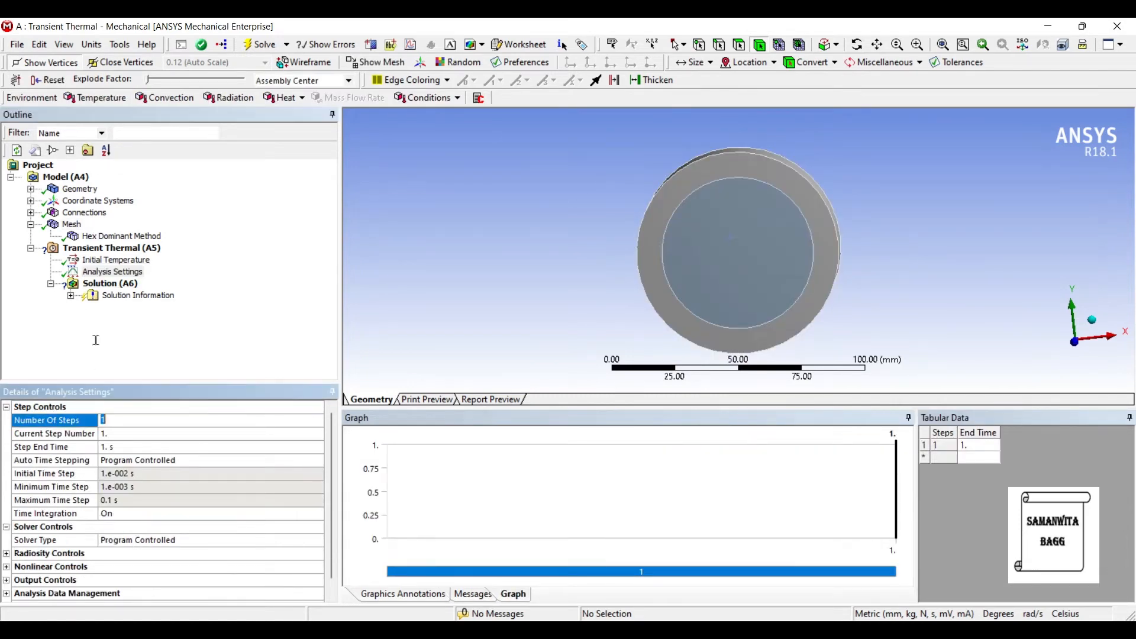
pyautogui.write('15.')
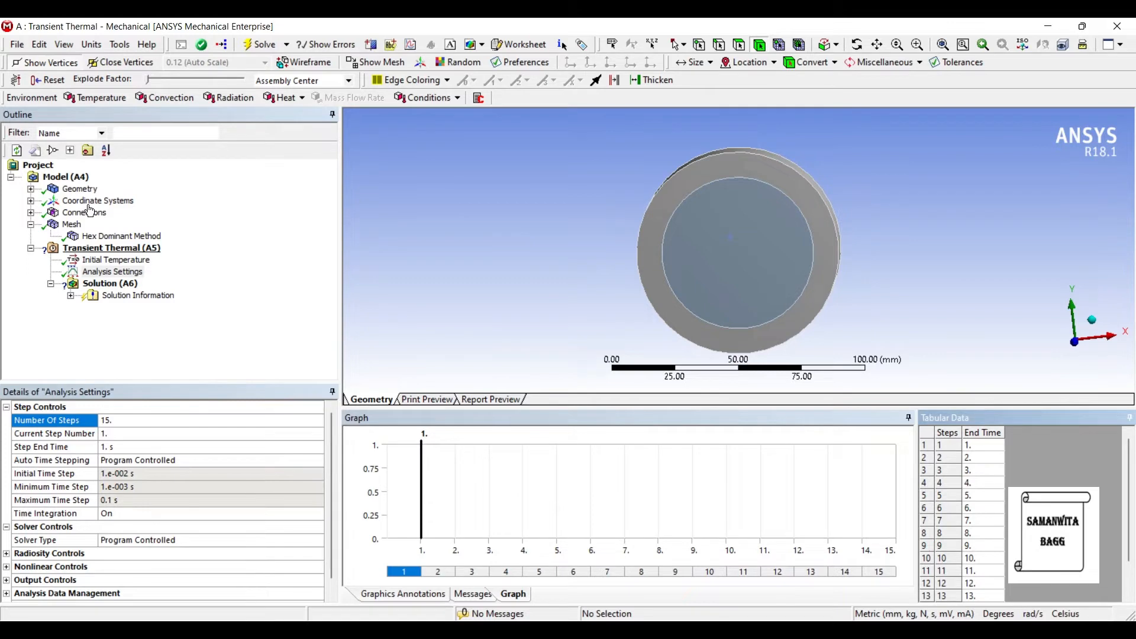
# Add a convection load on the inner copper body with film coefficient 65 W/mm²·°C at 22 °C.
pyautogui.rightClick(111, 248)
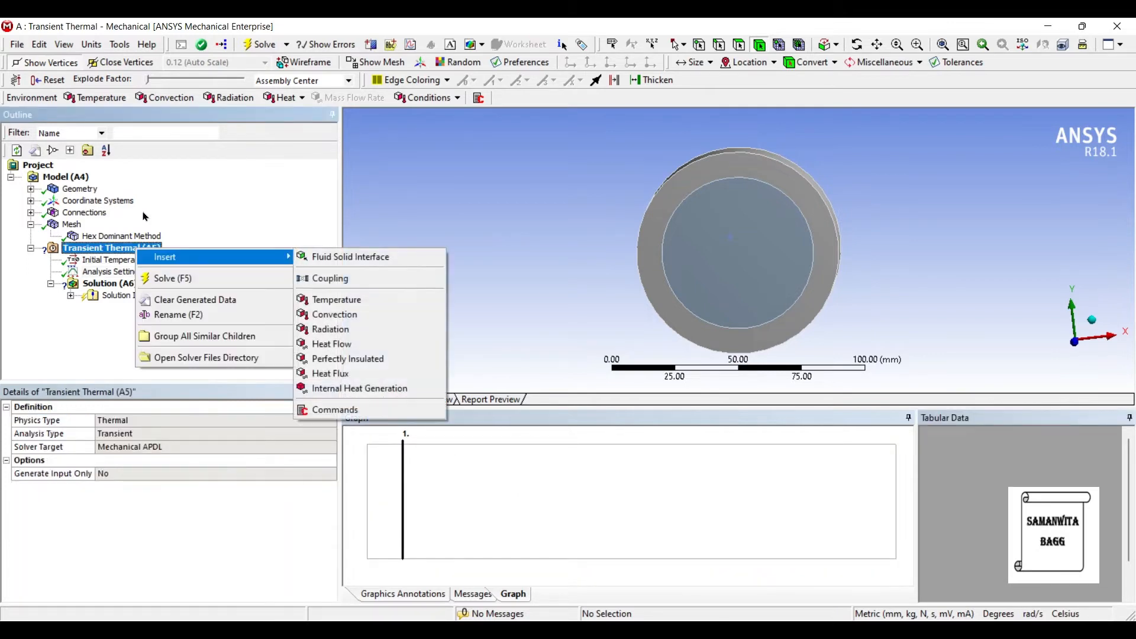
pyautogui.click(334, 313)
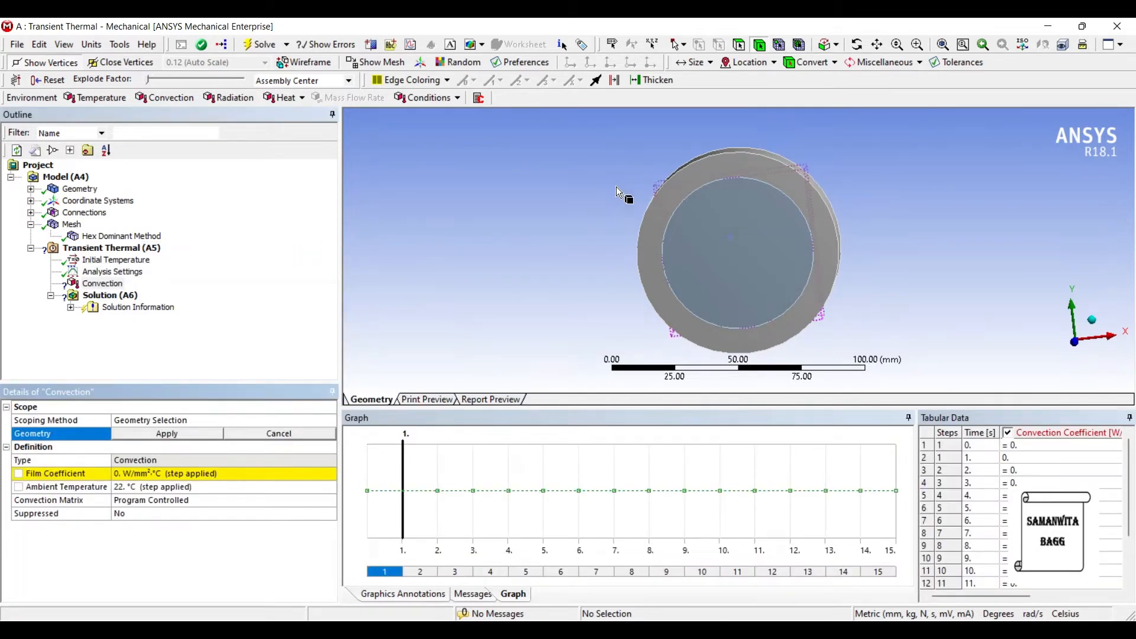
pyautogui.click(738, 246)
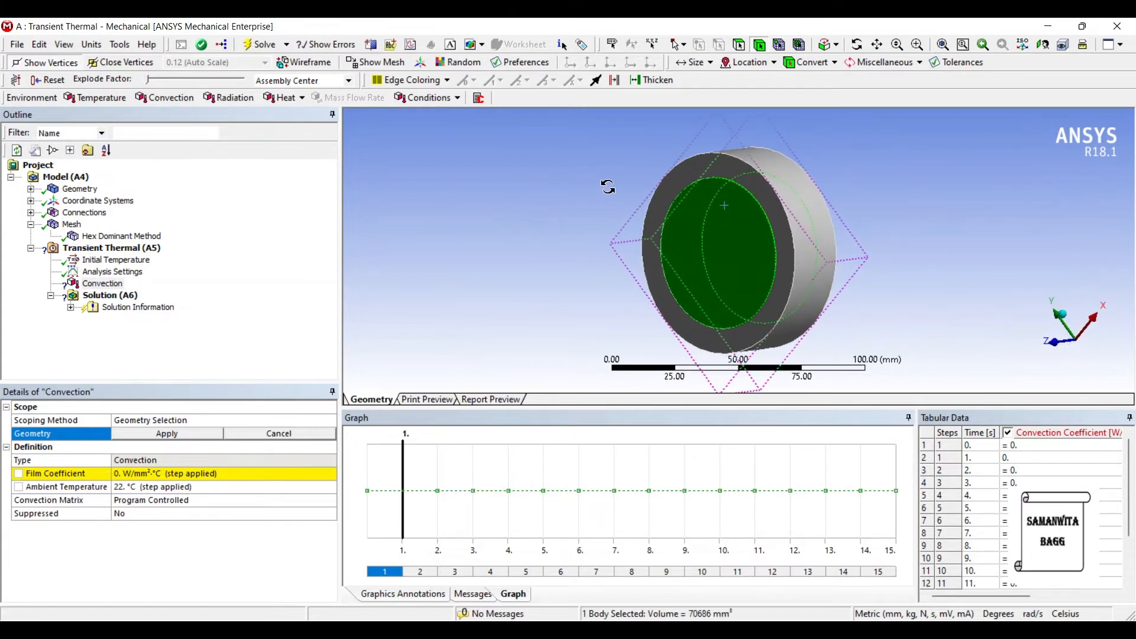
pyautogui.click(166, 434)
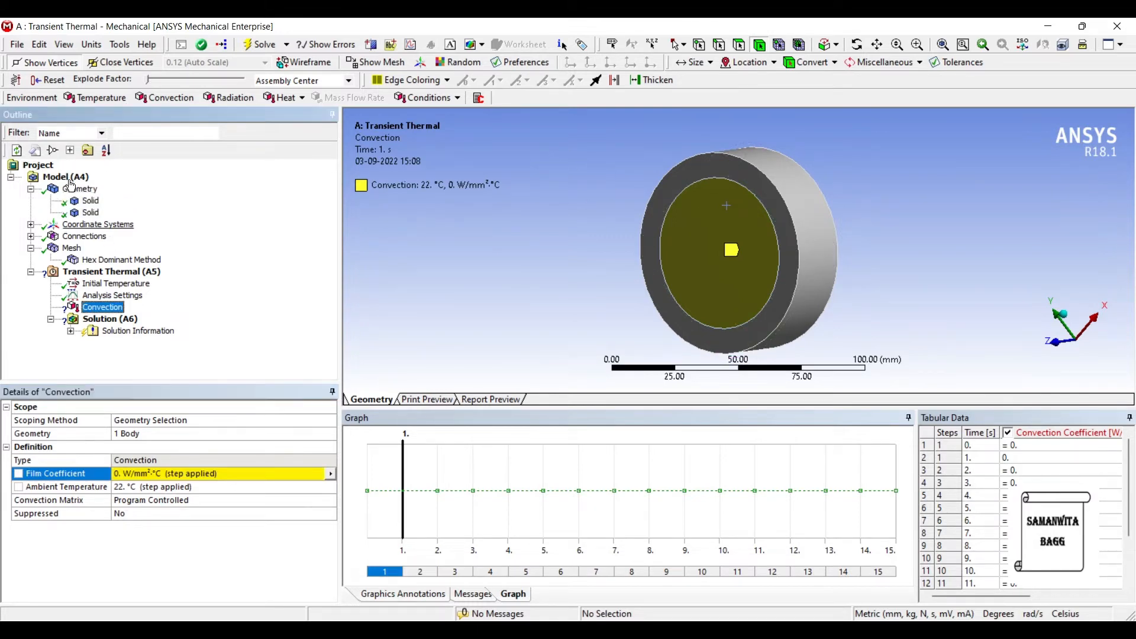
pyautogui.click(90, 211)
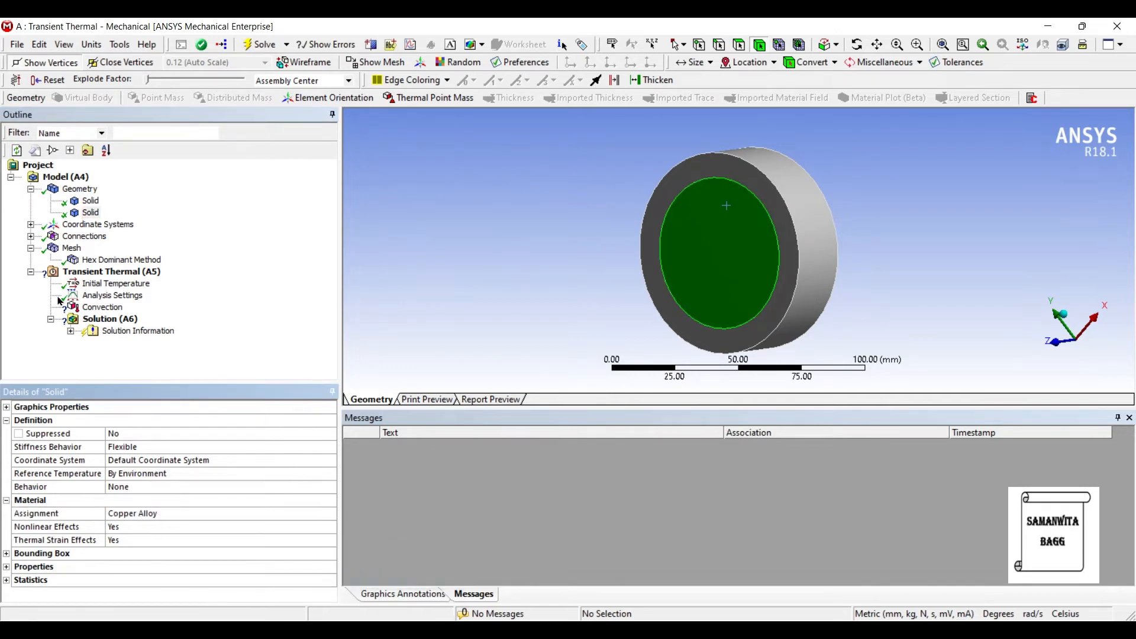
pyautogui.click(102, 307)
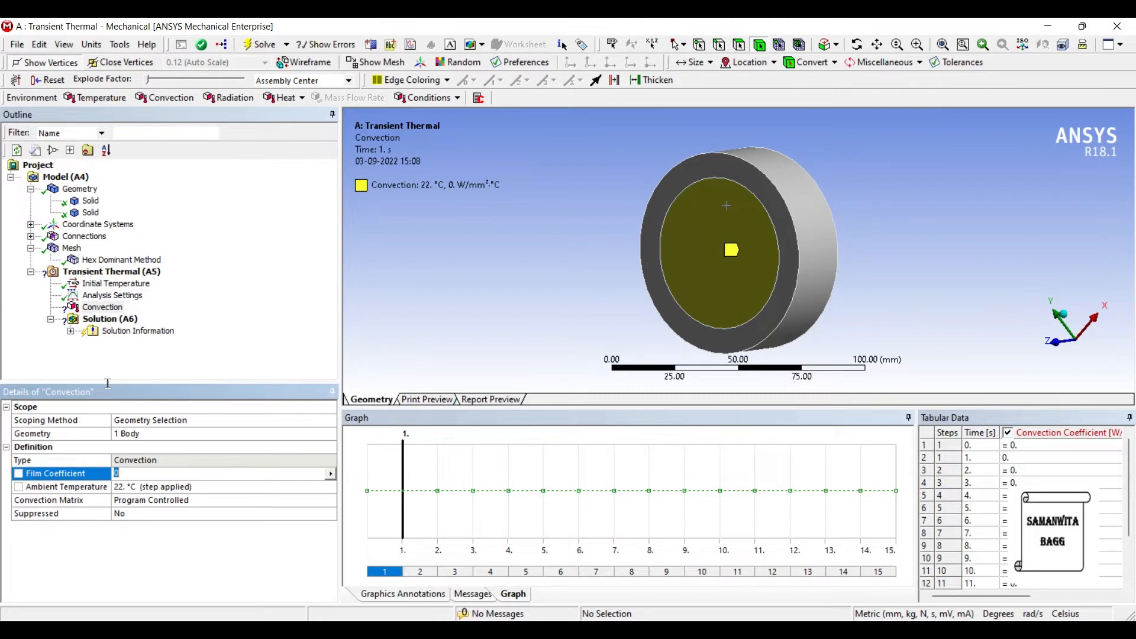
pyautogui.write('65. W/mm²·°C (step applied')
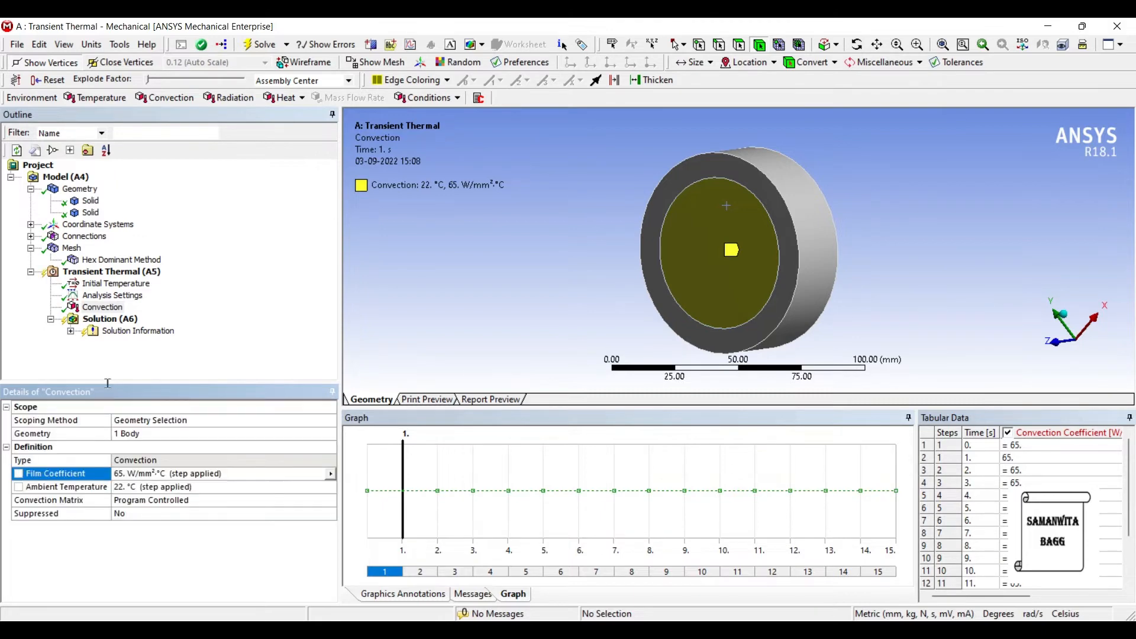
pyautogui.click(111, 271)
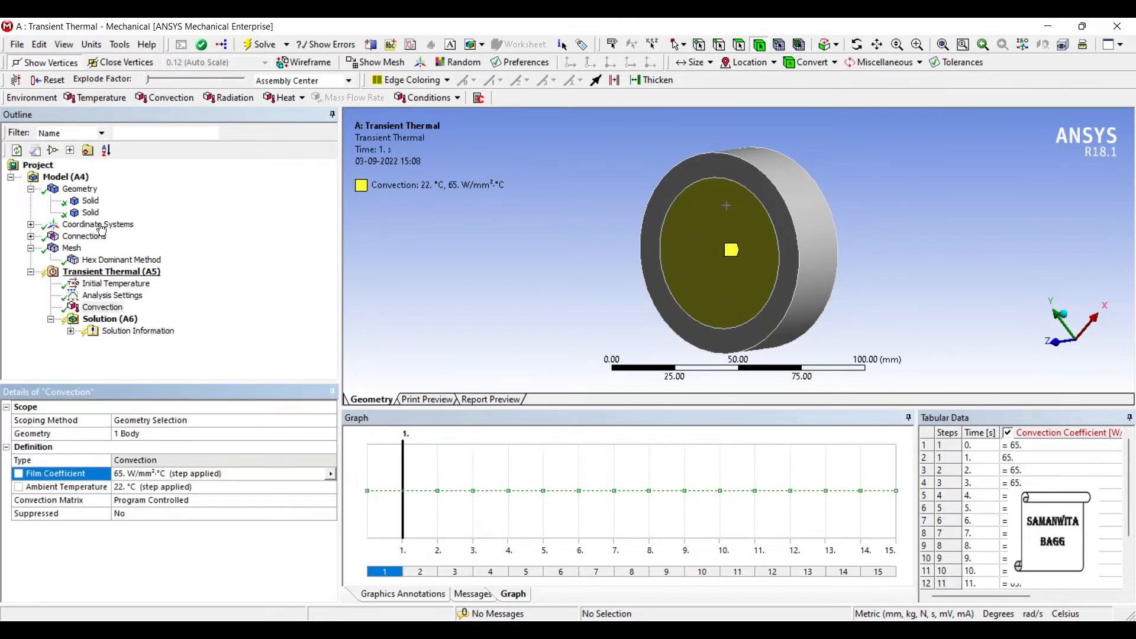
# Add a radiation load on the outer cylindrical face with emissivity 0.2.
pyautogui.rightClick(112, 271)
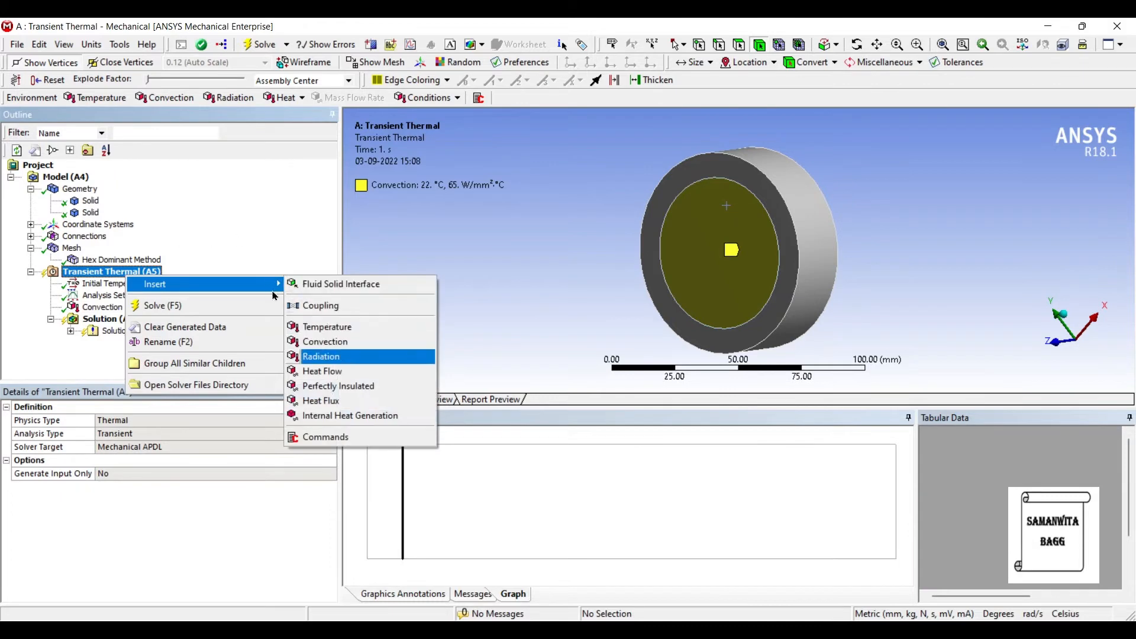
pyautogui.click(321, 356)
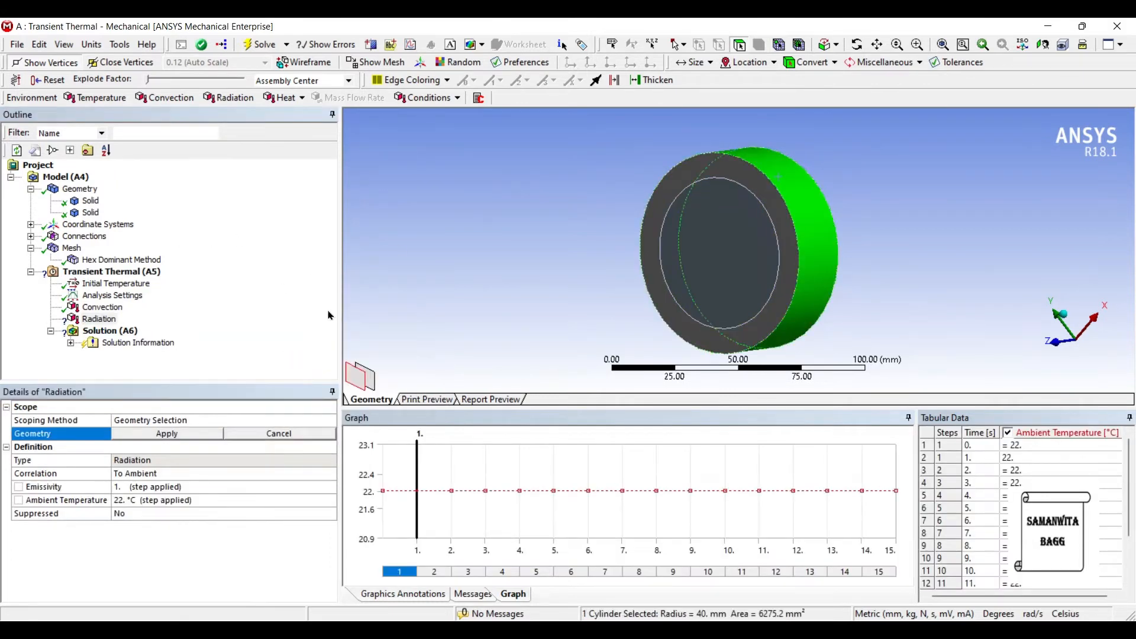
pyautogui.click(165, 433)
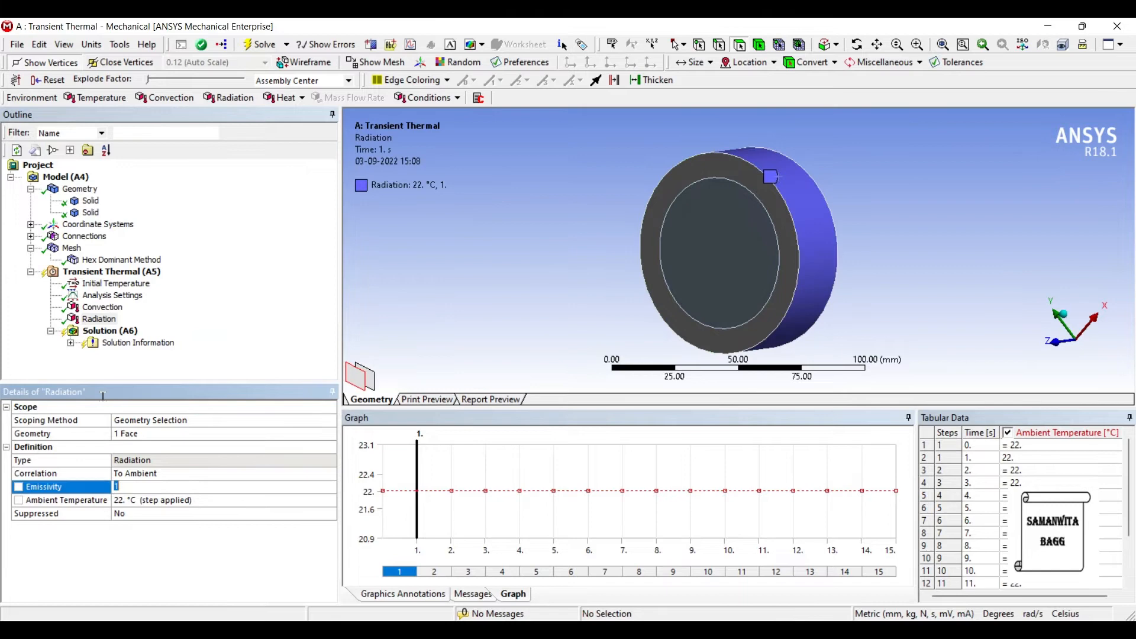
pyautogui.write('0.2   (step applied')
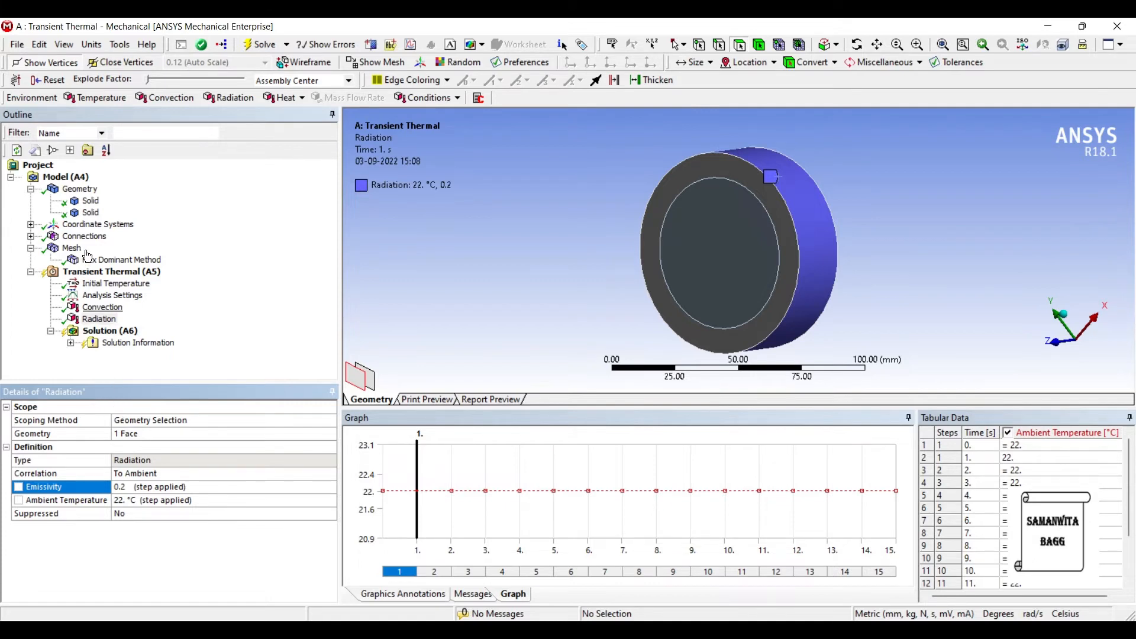
# Set the Initial Temperature value to 150 °C.
pyautogui.click(102, 307)
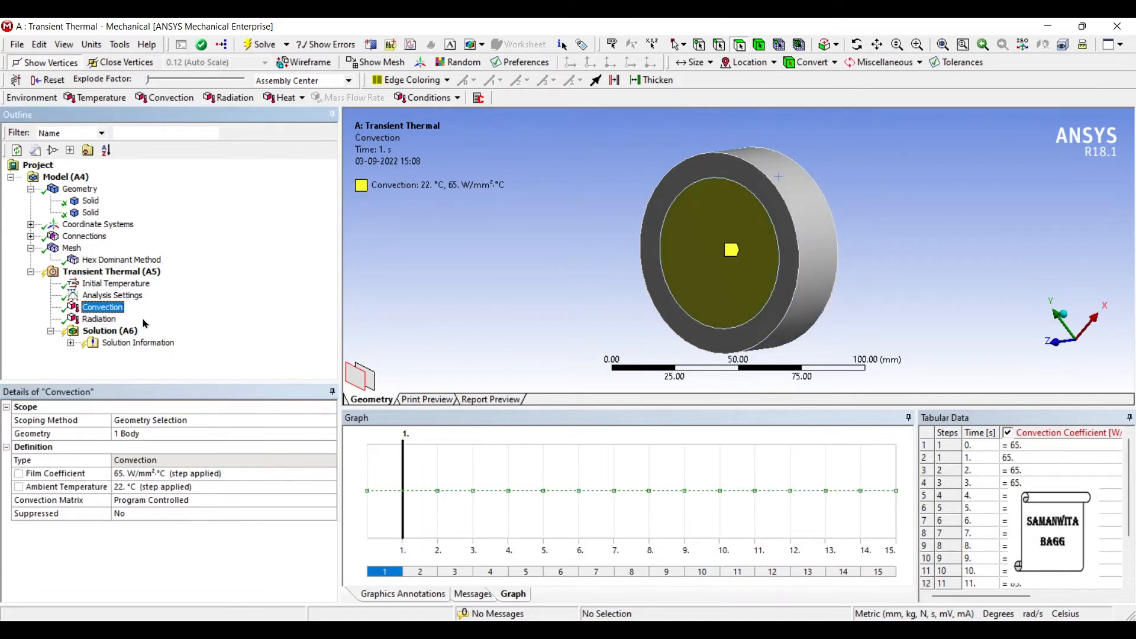
pyautogui.click(115, 283)
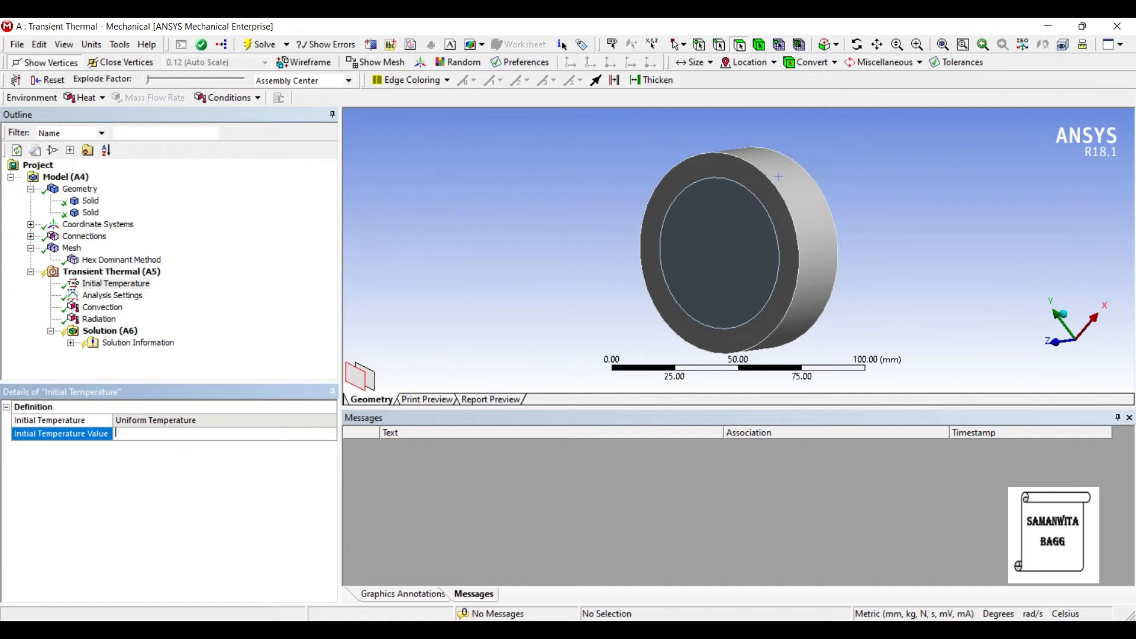
pyautogui.write('150. °C')
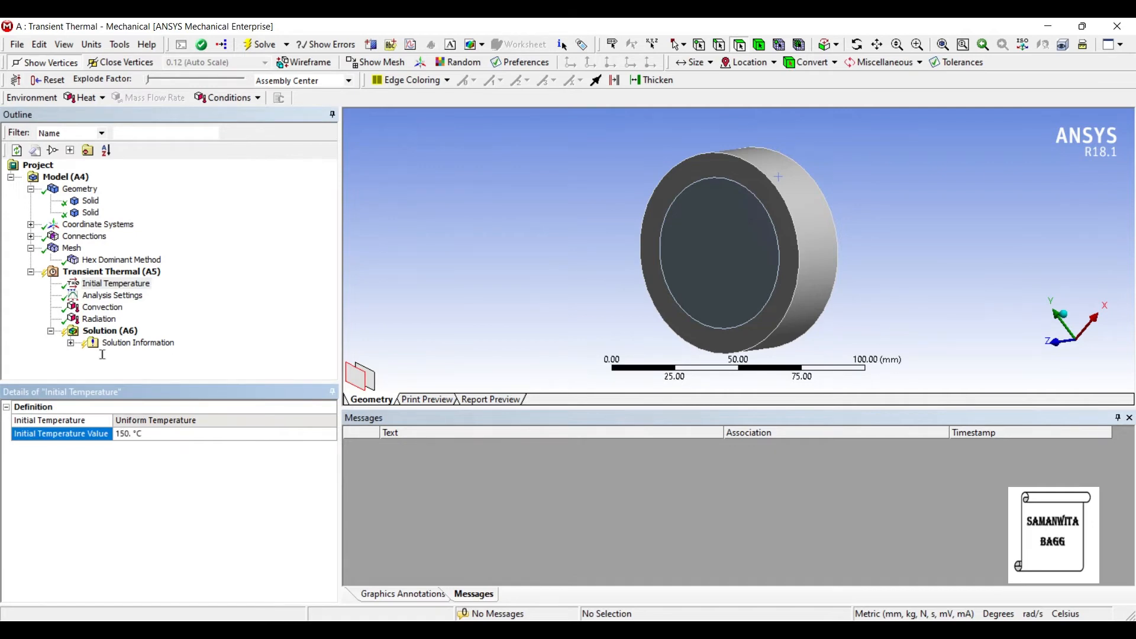
pyautogui.click(109, 330)
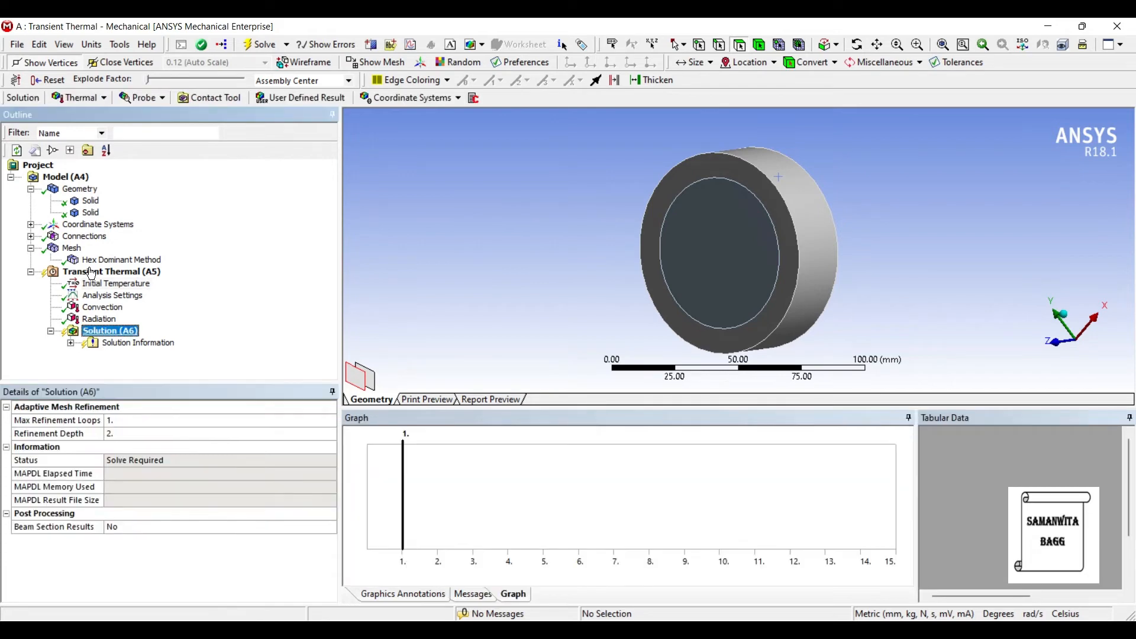
# Insert a Temperature result under Solution and solve until status reads Done.
pyautogui.rightClick(109, 330)
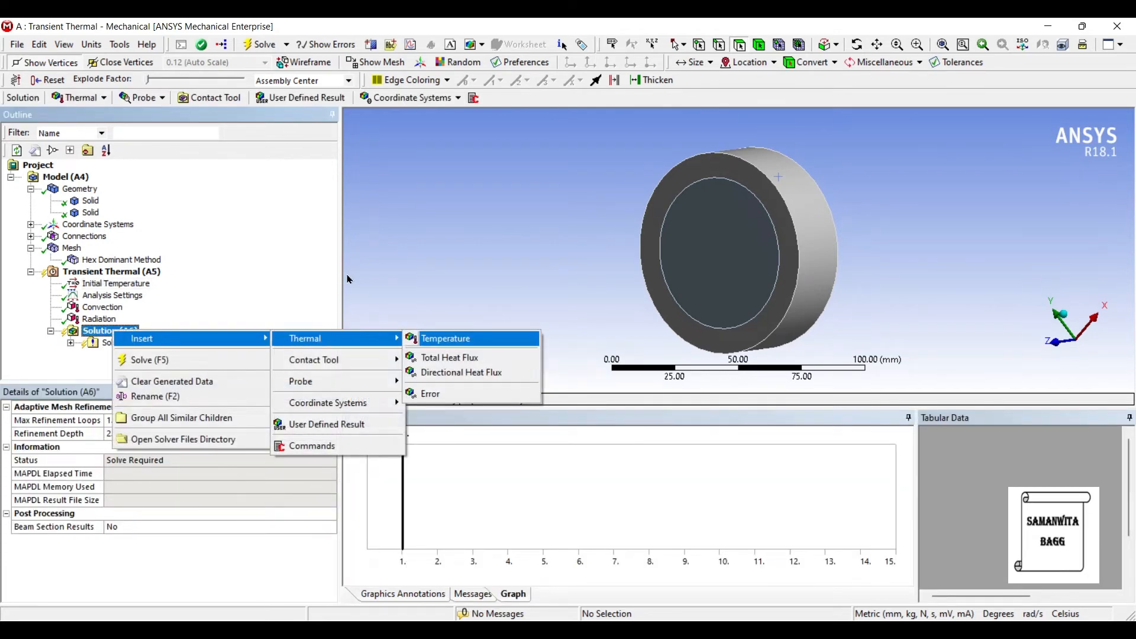
pyautogui.click(445, 338)
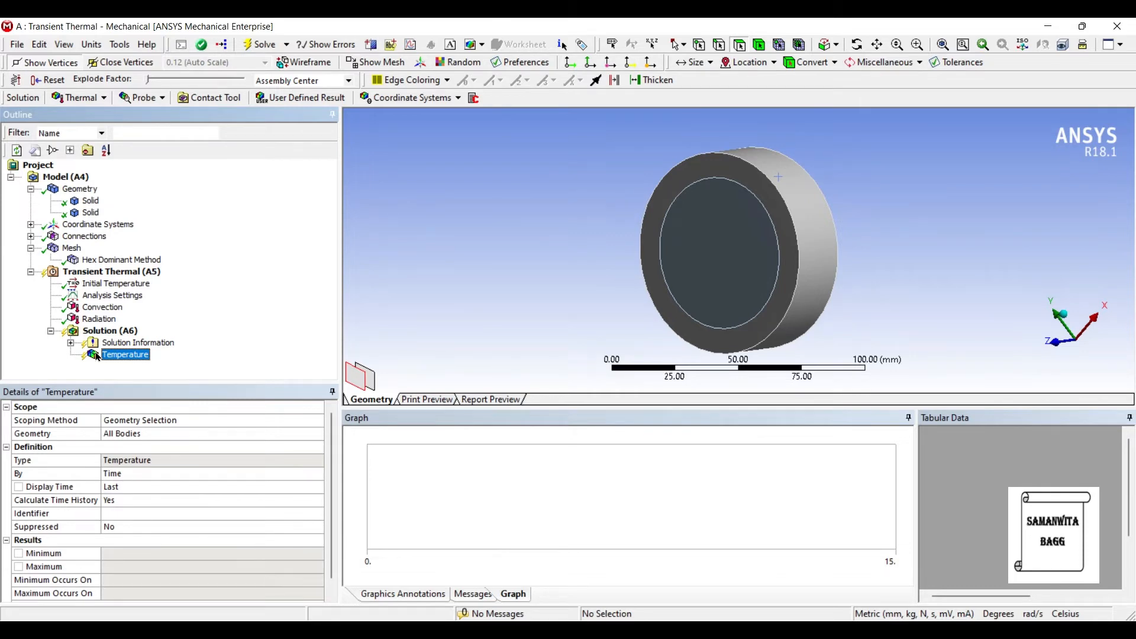
pyautogui.click(110, 331)
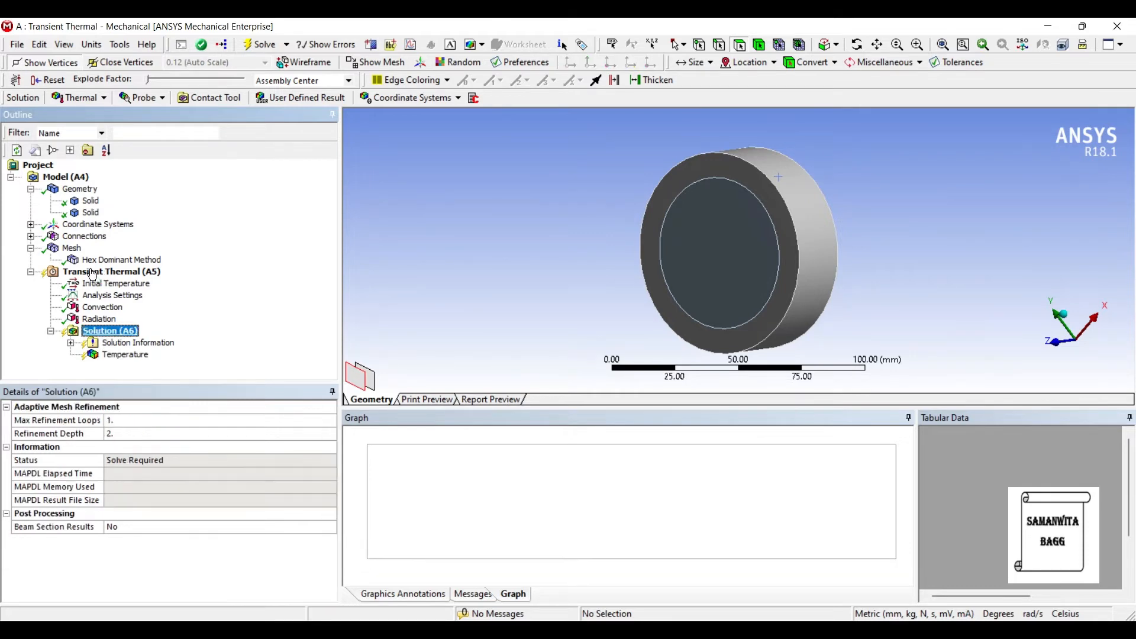
pyautogui.click(264, 44)
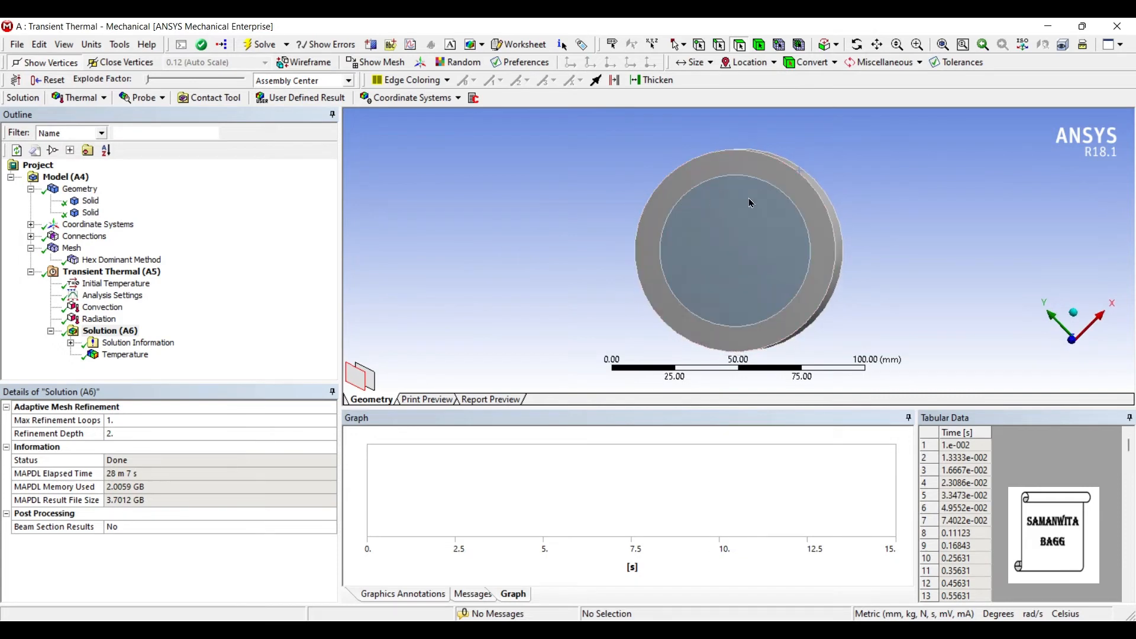
pyautogui.moveTo(754, 200)
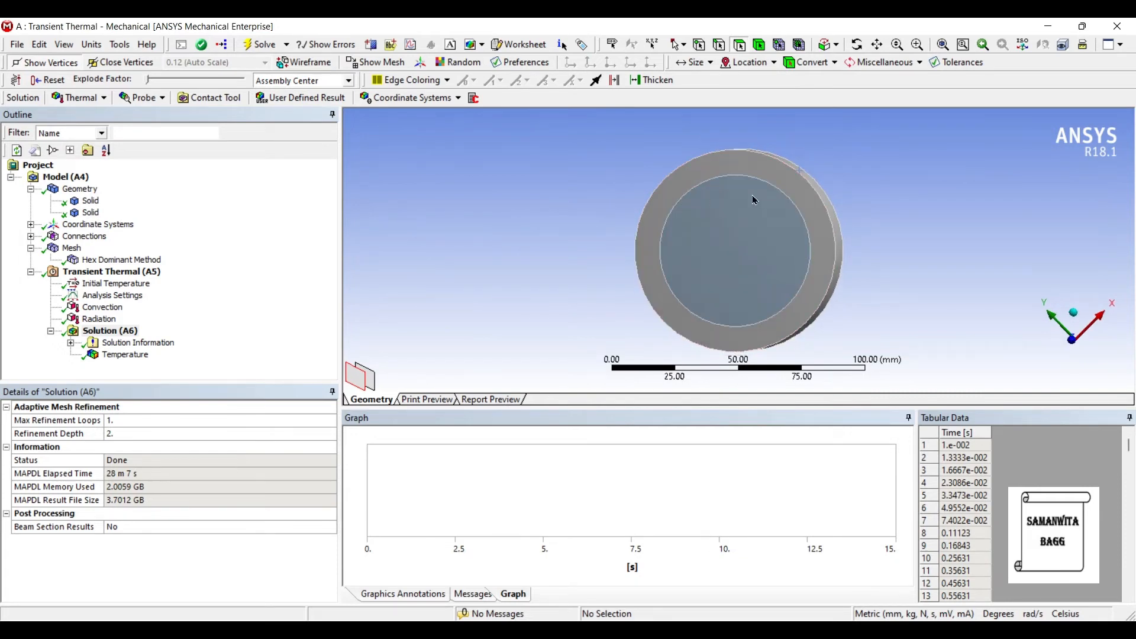
pyautogui.moveTo(186, 256)
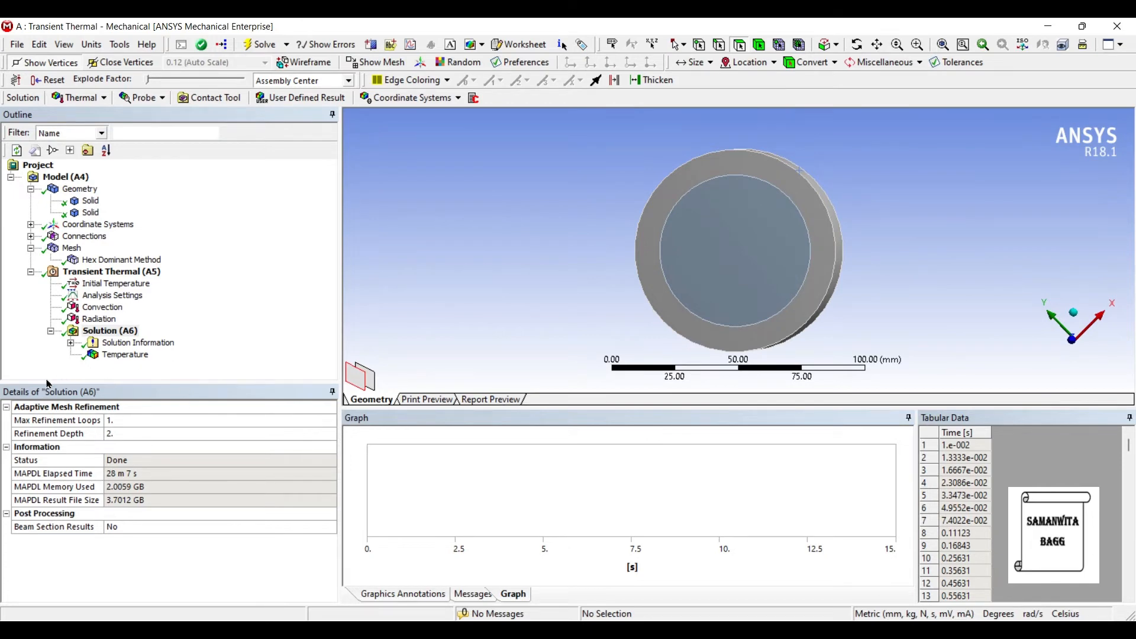
pyautogui.moveTo(78, 365)
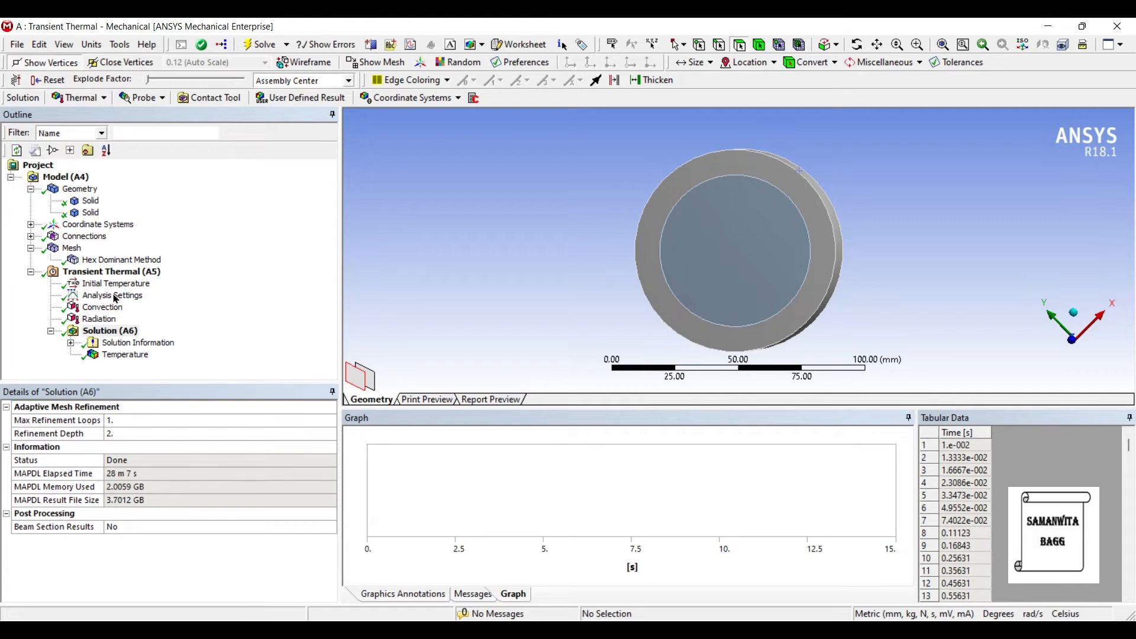
# Insert Total and Directional Heat Flux results and evaluate all results.
pyautogui.click(124, 354)
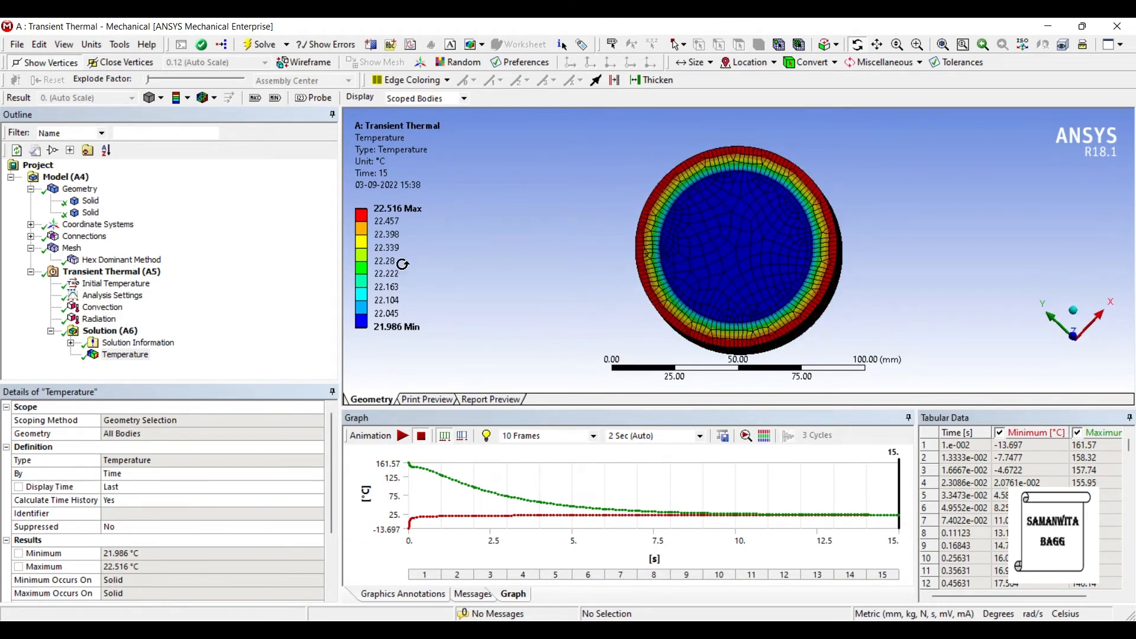
pyautogui.rightClick(111, 330)
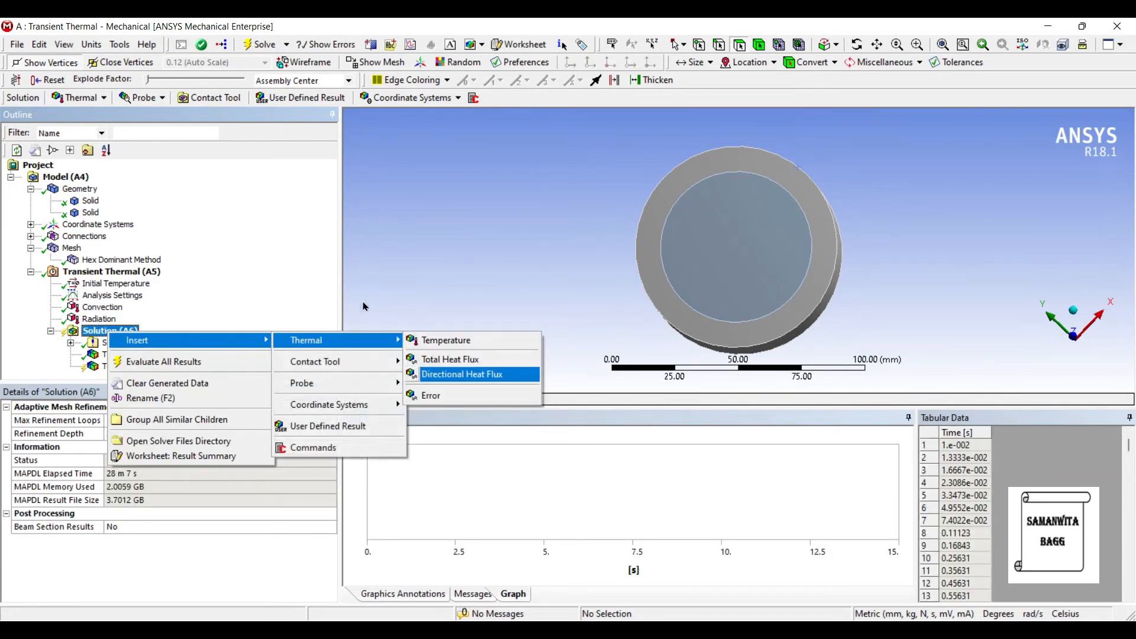
pyautogui.click(461, 374)
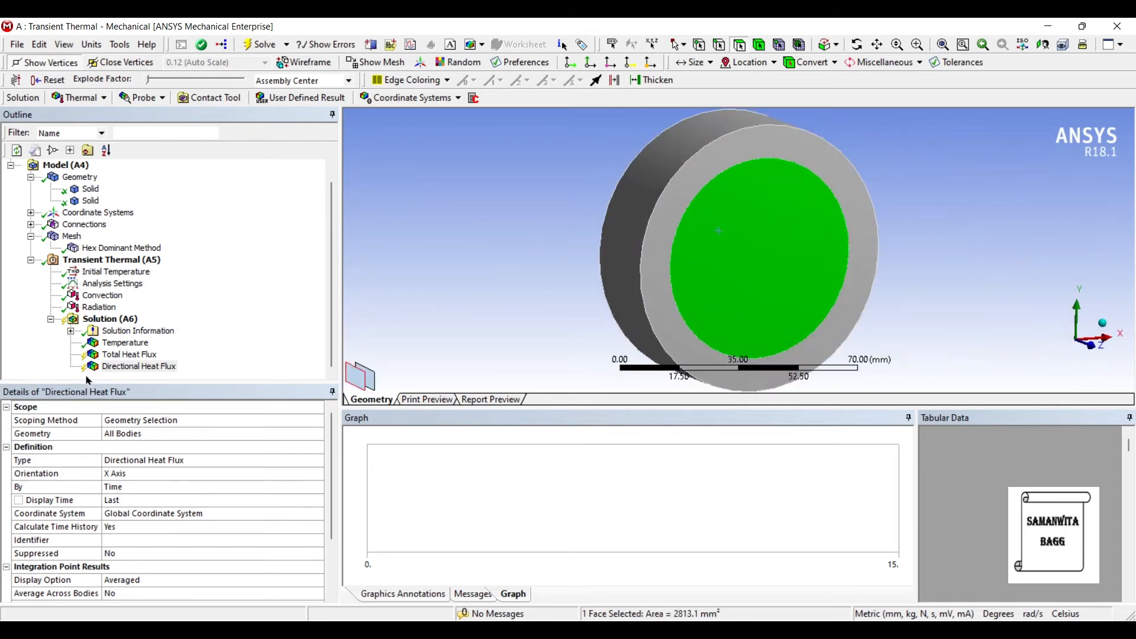
pyautogui.click(109, 318)
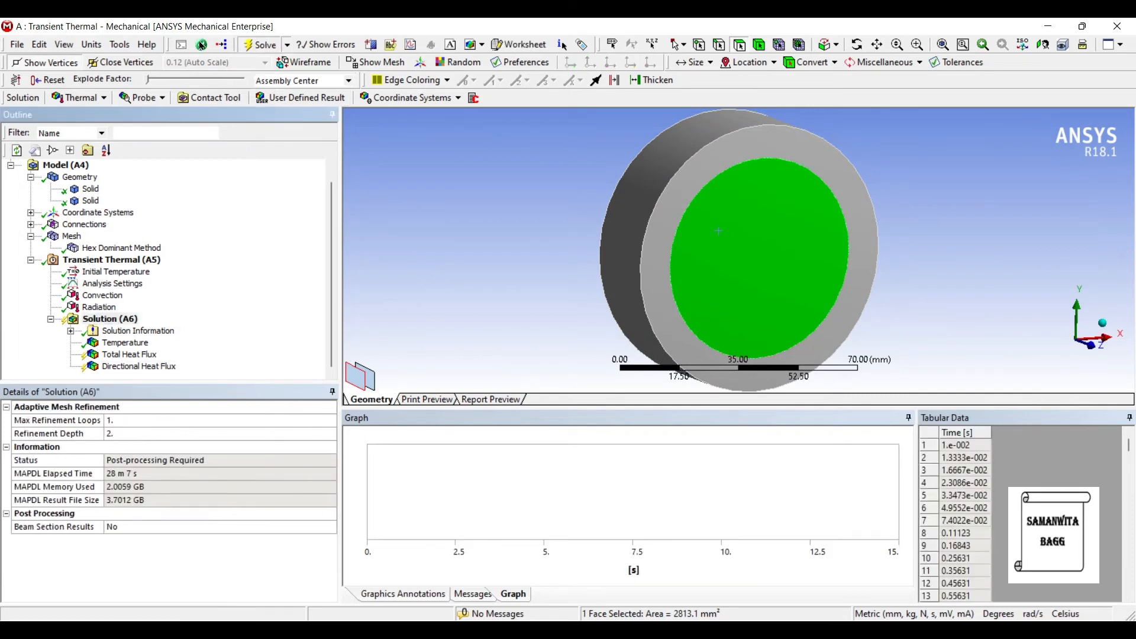
pyautogui.click(263, 43)
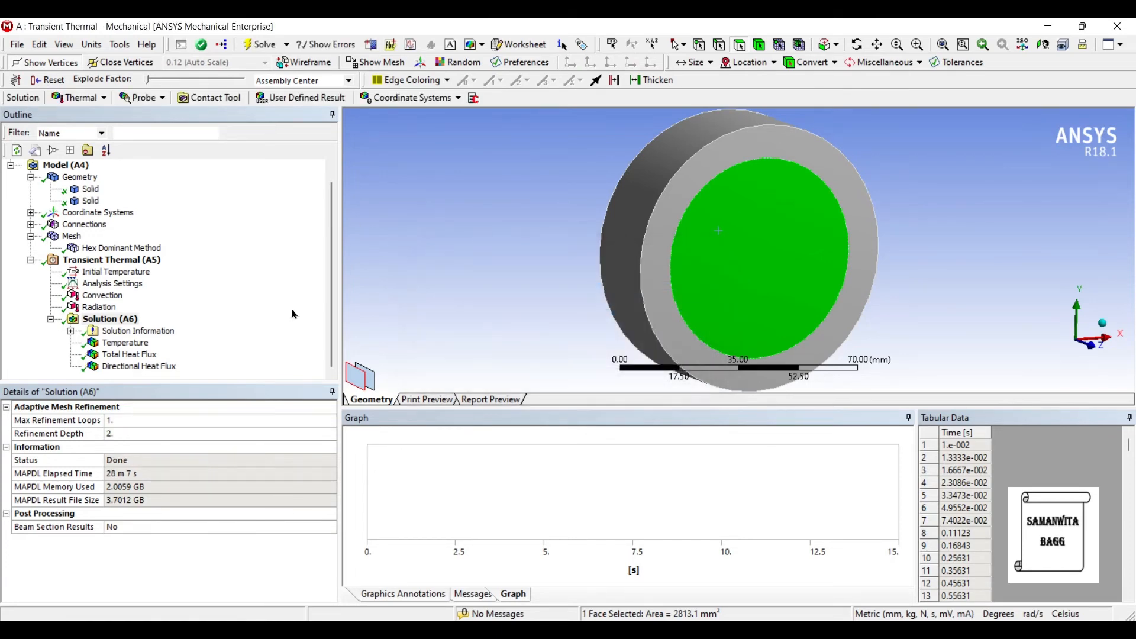
pyautogui.click(109, 318)
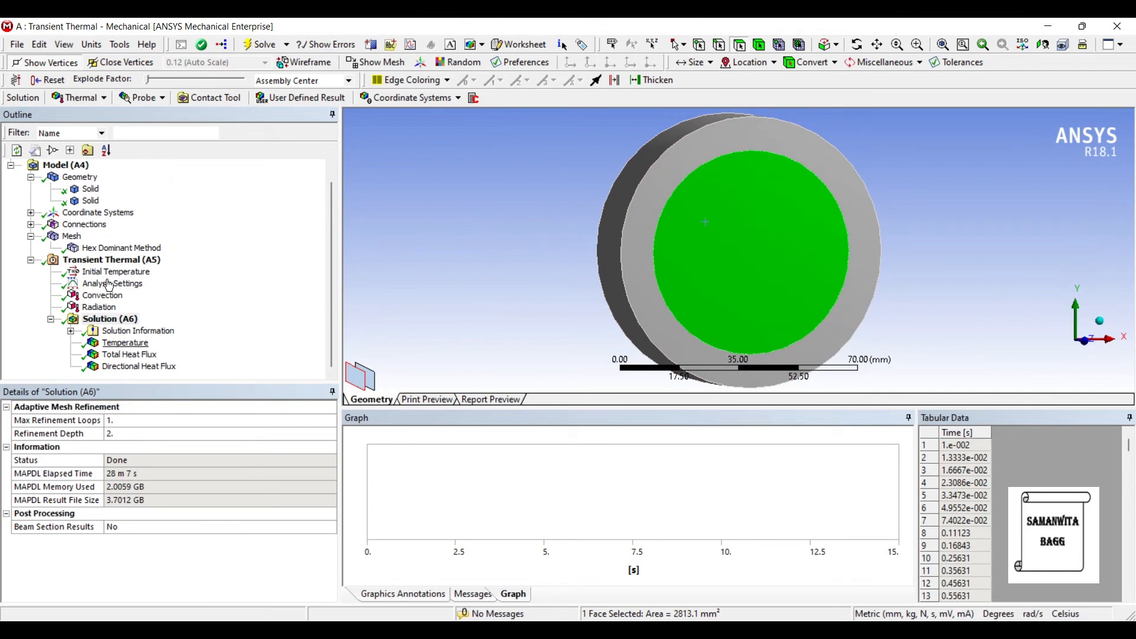
# Review the total heat flux contour, then show the X-direction heat flux and orbit the cylinder.
pyautogui.click(129, 354)
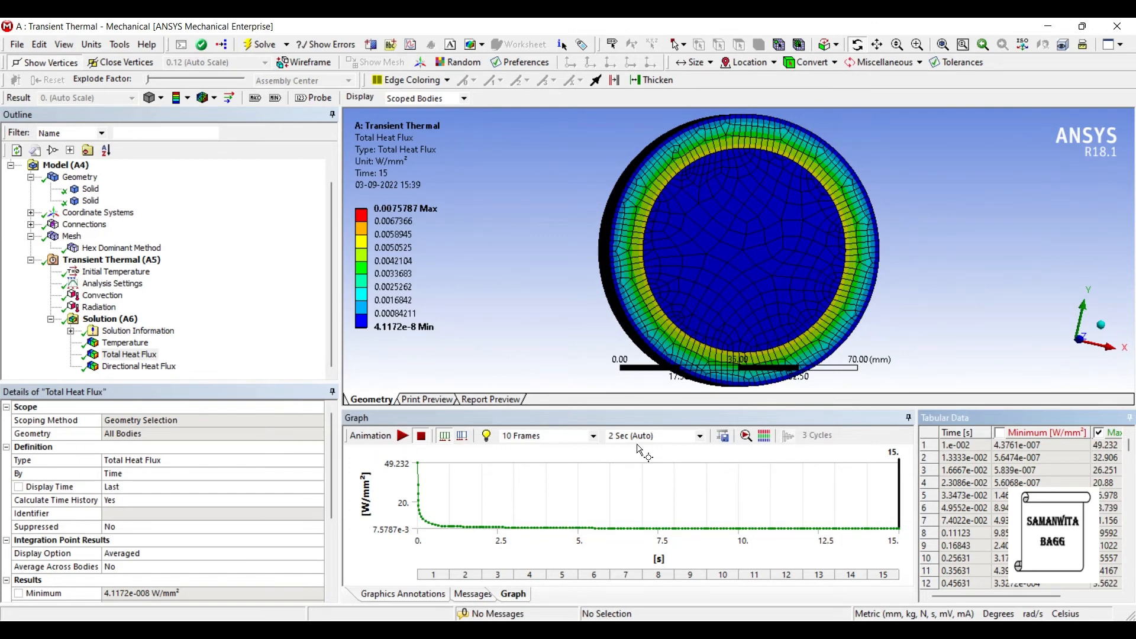
pyautogui.moveTo(716, 410)
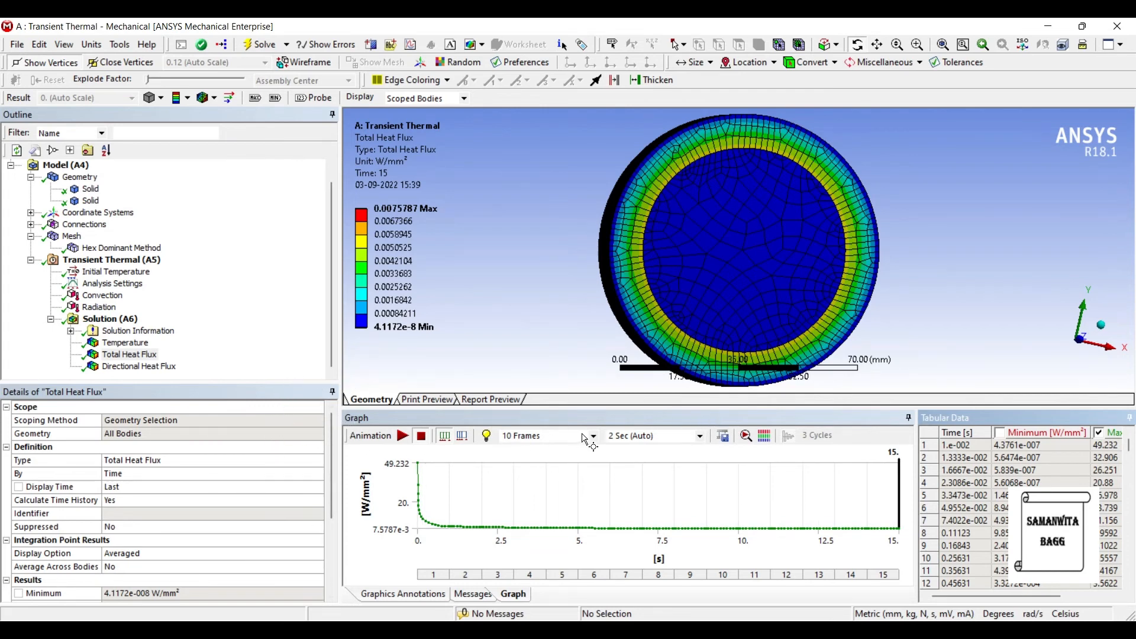
pyautogui.click(138, 365)
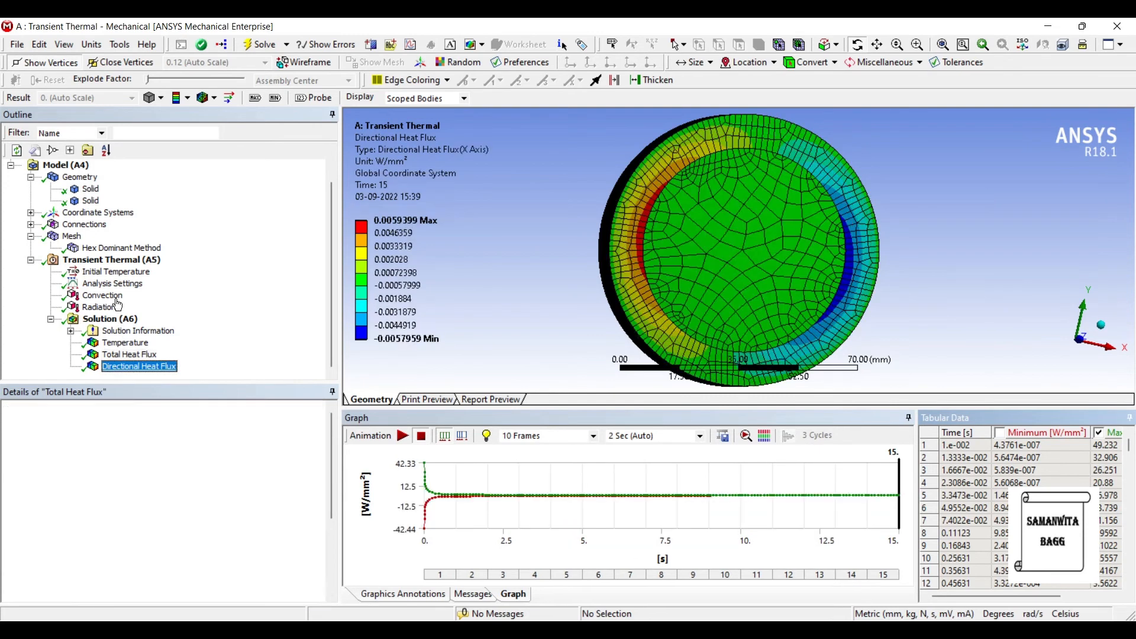
pyautogui.click(140, 366)
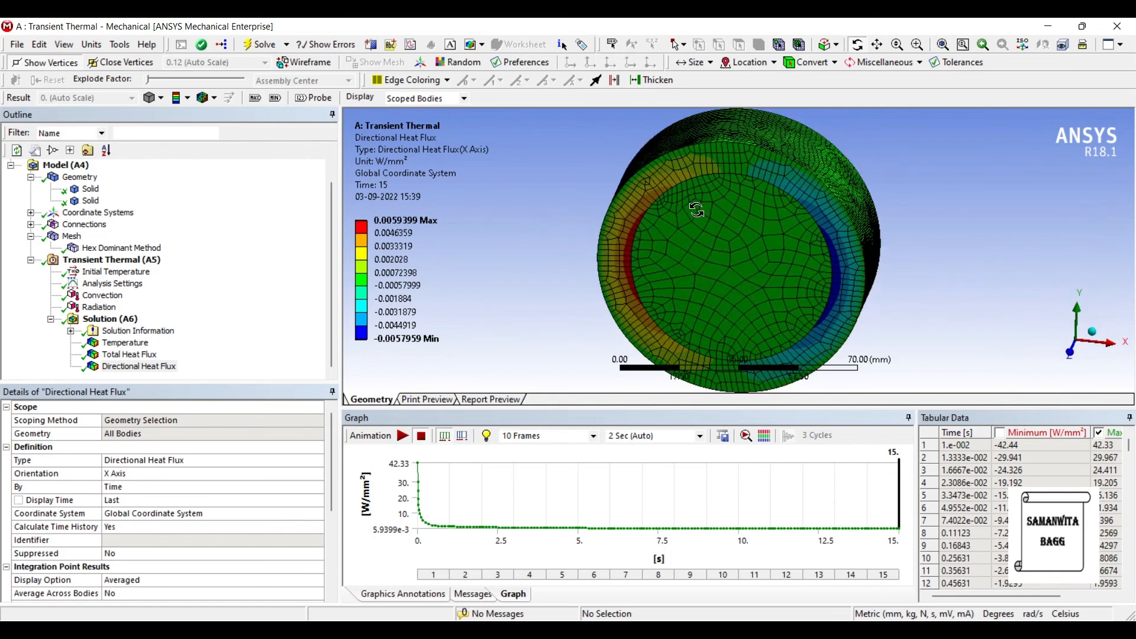
pyautogui.moveTo(696, 211); pyautogui.dragTo(590, 181)
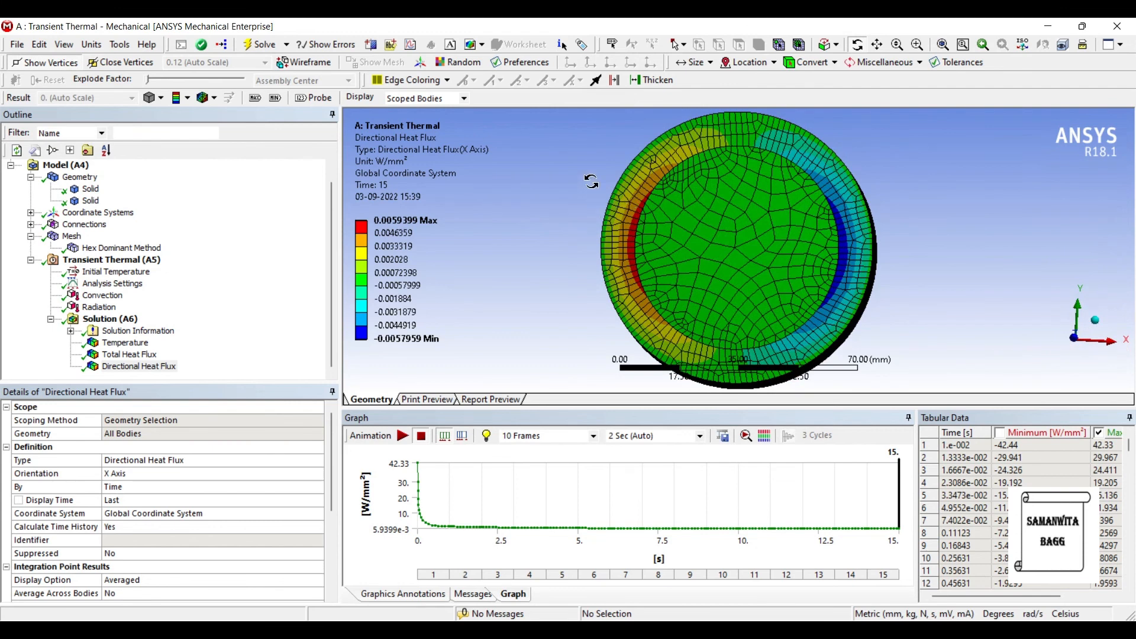
pyautogui.moveTo(577, 202)
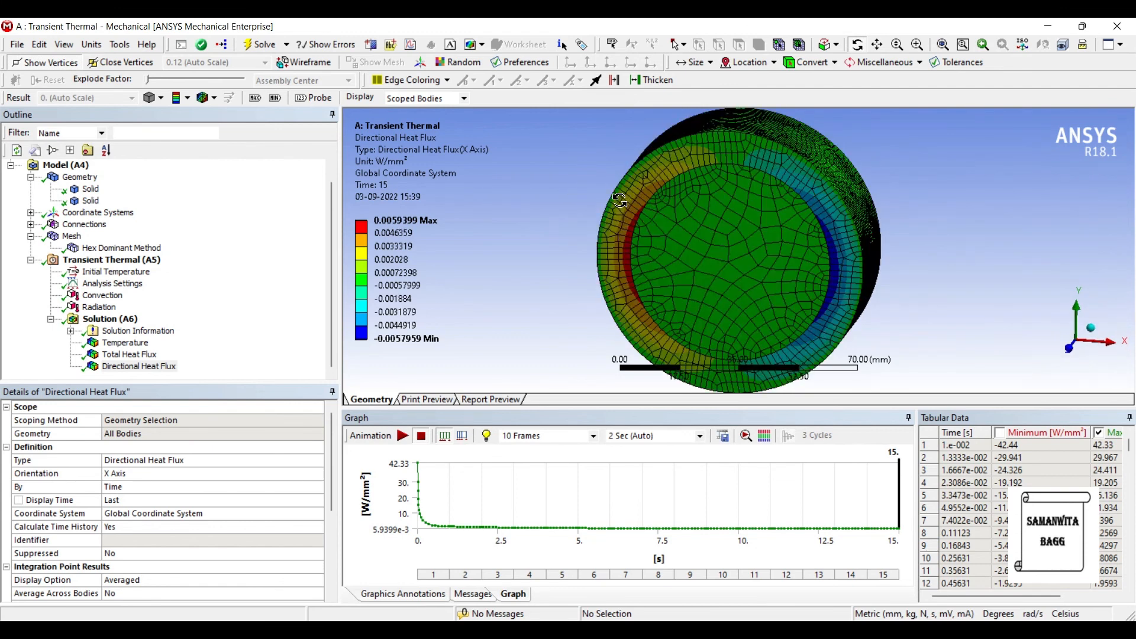
pyautogui.moveTo(619, 201); pyautogui.dragTo(583, 227)
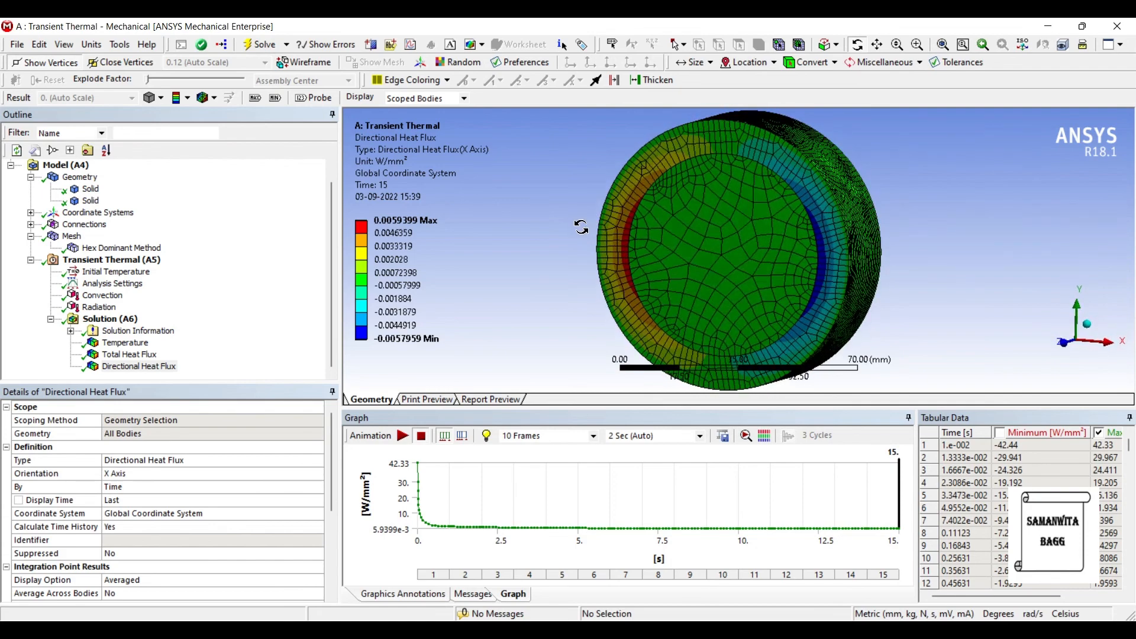
pyautogui.moveTo(767, 202)
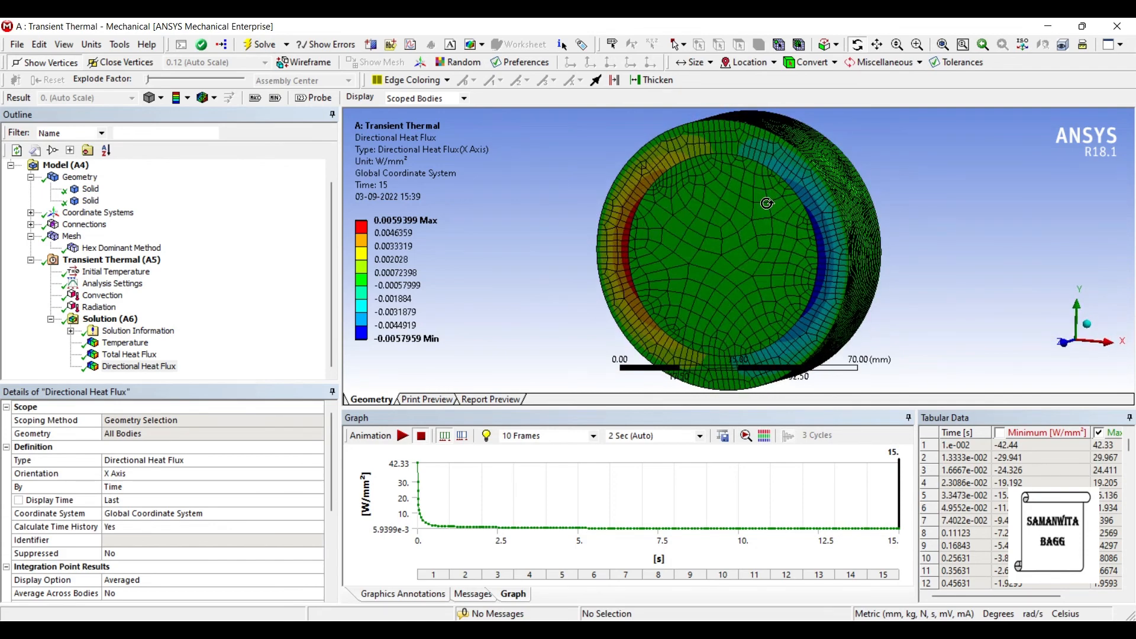
pyautogui.moveTo(764, 185)
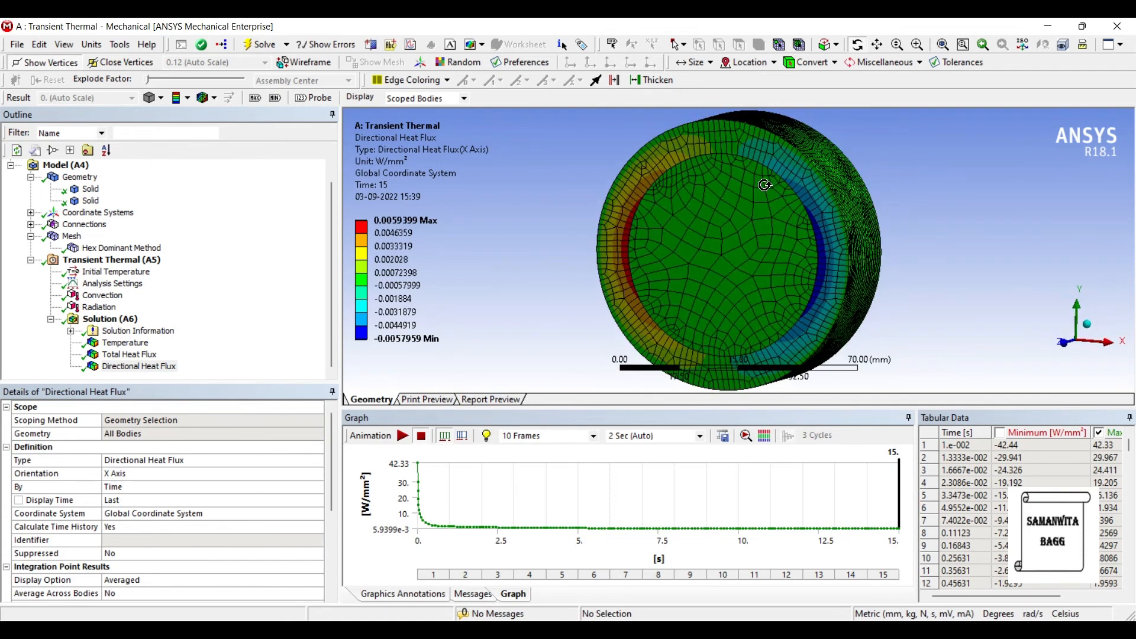